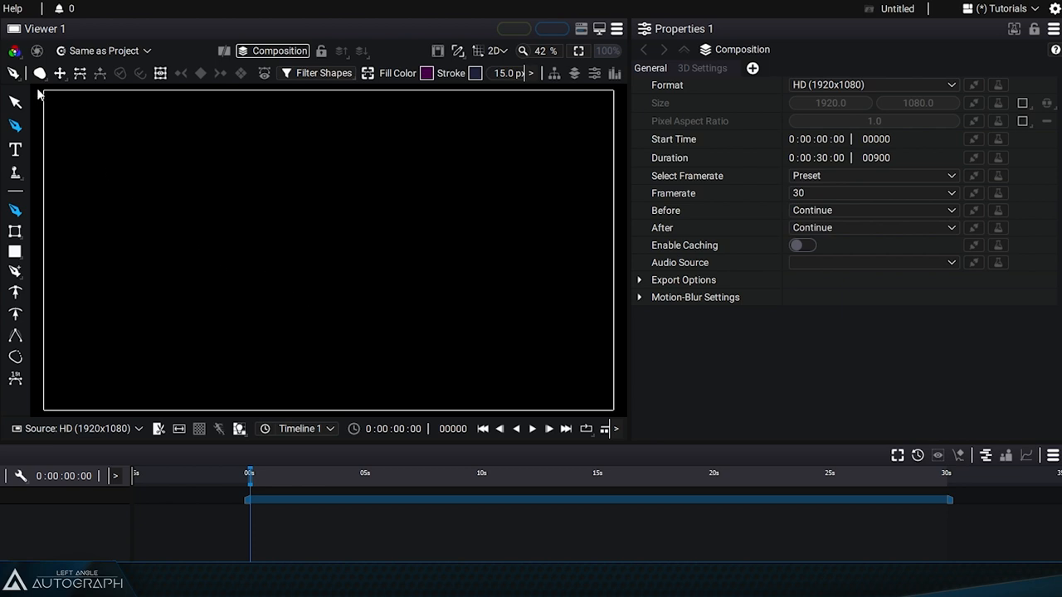
# - Draw a closed, blob-shaped freeform path and reveal its stroke settings
pyautogui.click(11, 73)
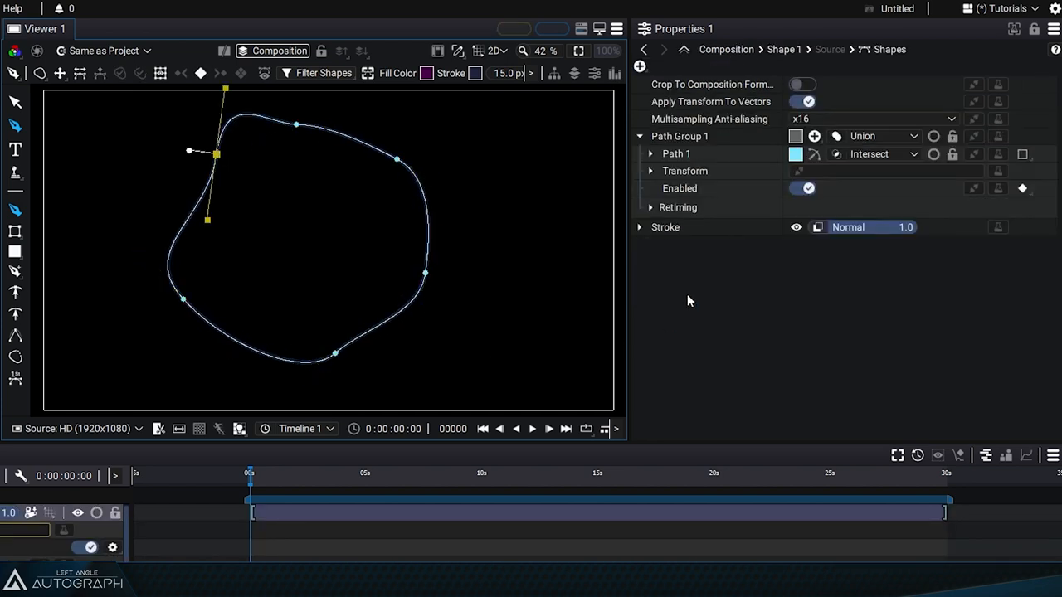
pyautogui.click(638, 226)
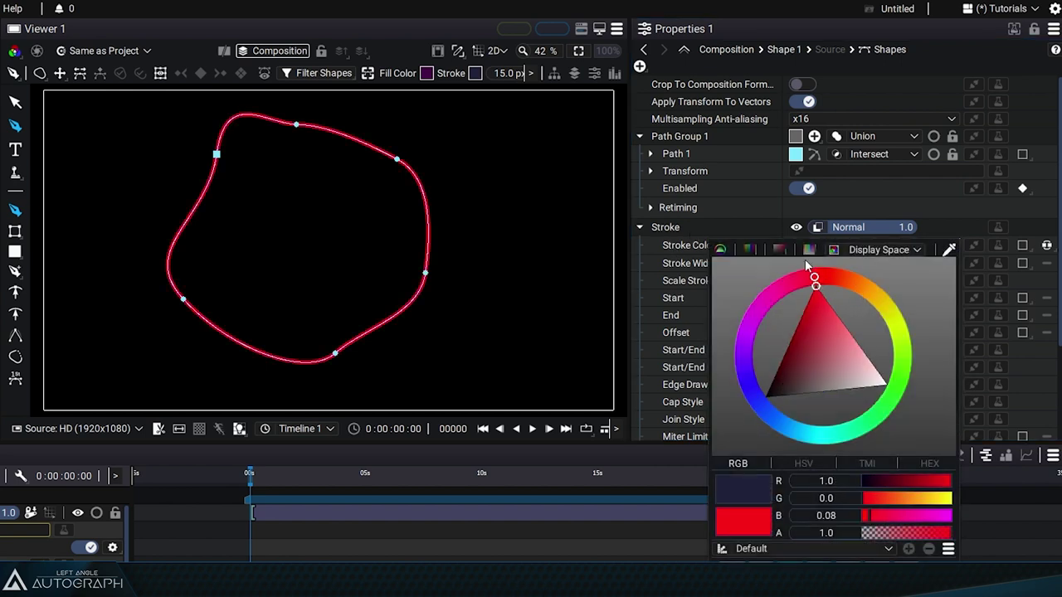
# - Sweep the Stroke Color wheel to change the outline from red to bright green
pyautogui.moveTo(815, 278); pyautogui.dragTo(889, 387)
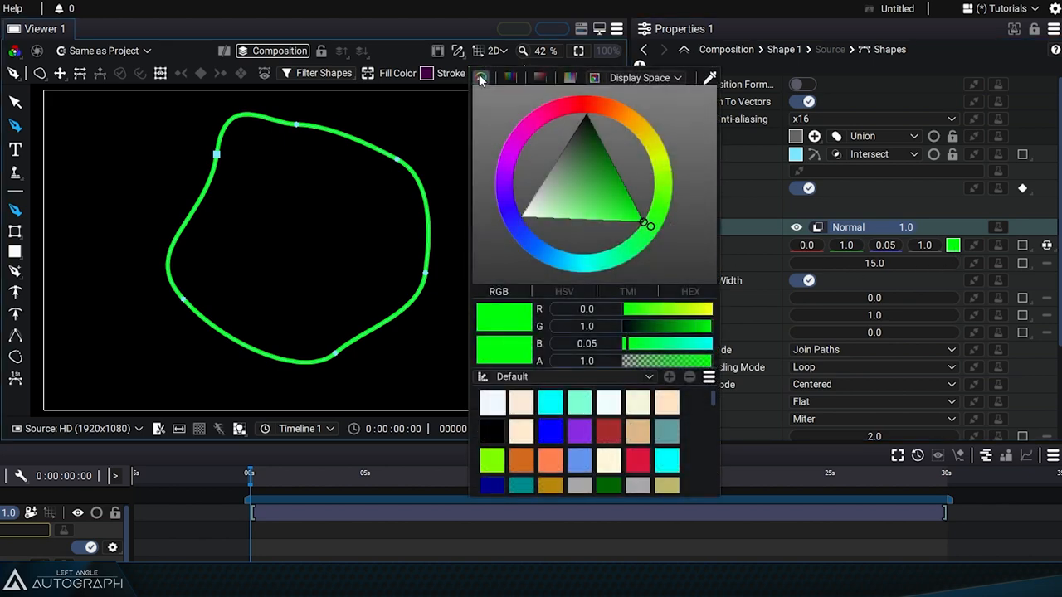
pyautogui.click(529, 131)
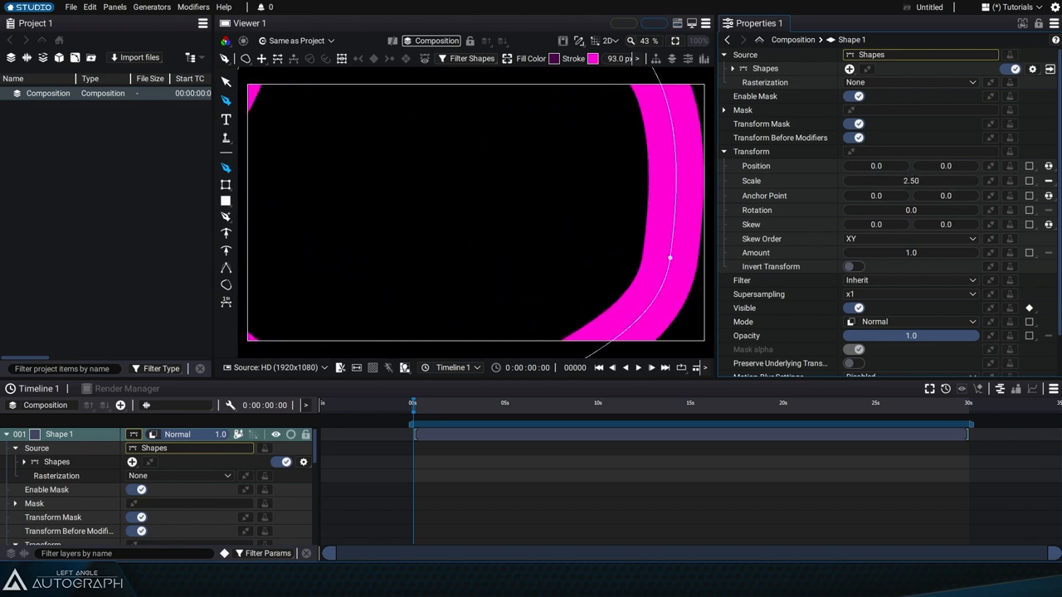
pyautogui.moveTo(674, 205)
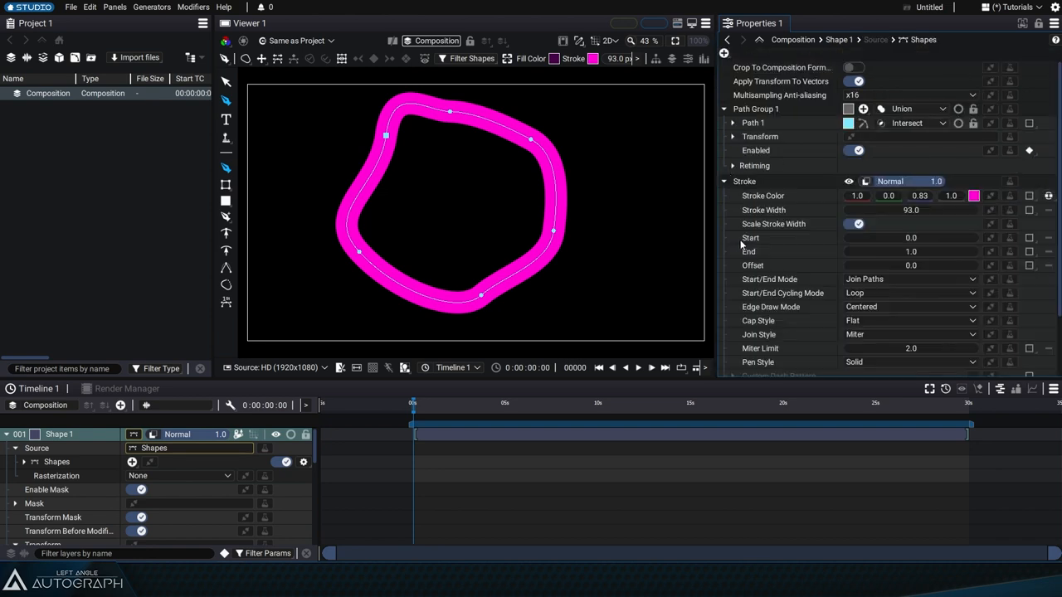
# - Make the stroke magenta (1.0, 0.0, 0.83) at 93 pixels with Scale Stroke Width on
pyautogui.click(855, 223)
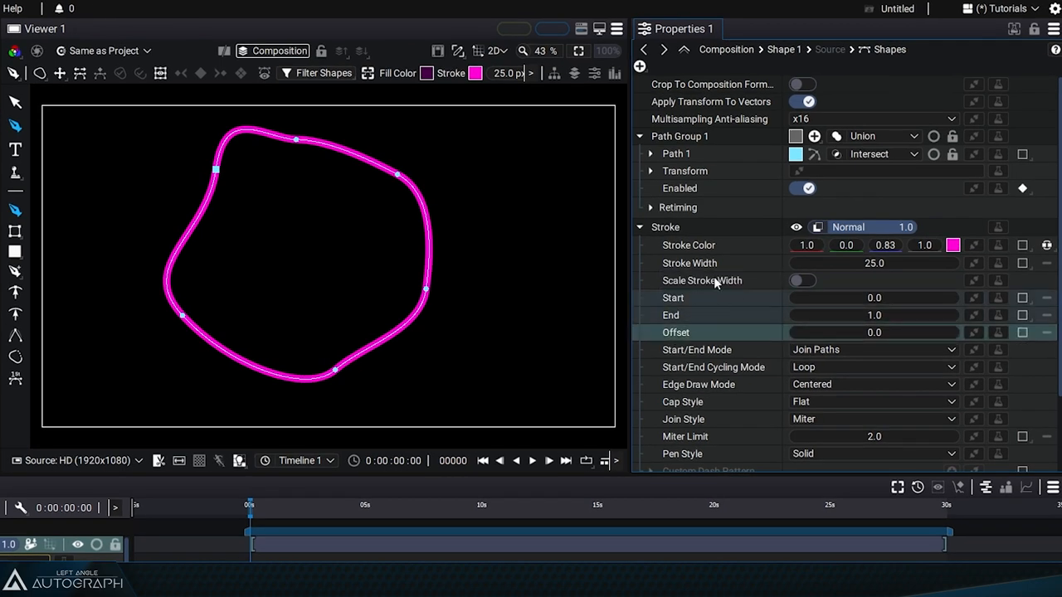
# - Trim the 25-pixel stroke with End at 0.75 and Offset at 1.0
pyautogui.click(673, 298)
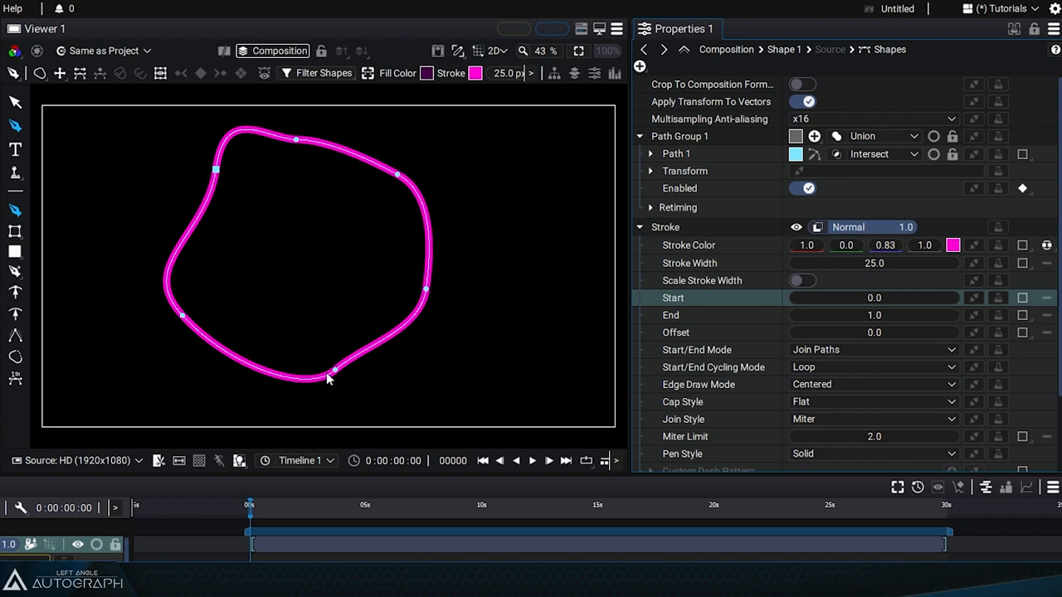
pyautogui.moveTo(165, 297)
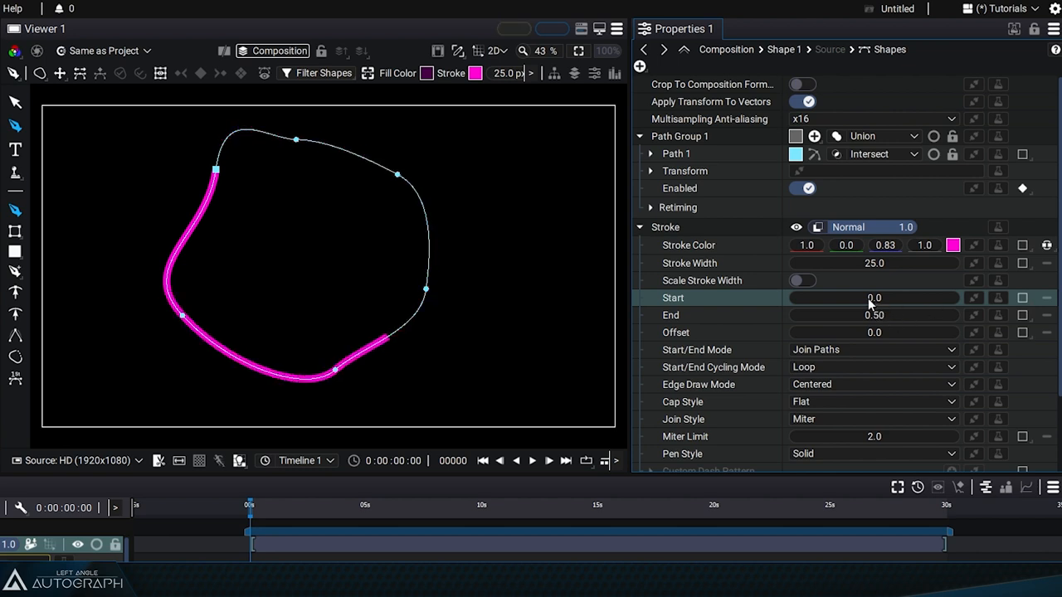
pyautogui.moveTo(873, 297); pyautogui.dragTo(879, 298)
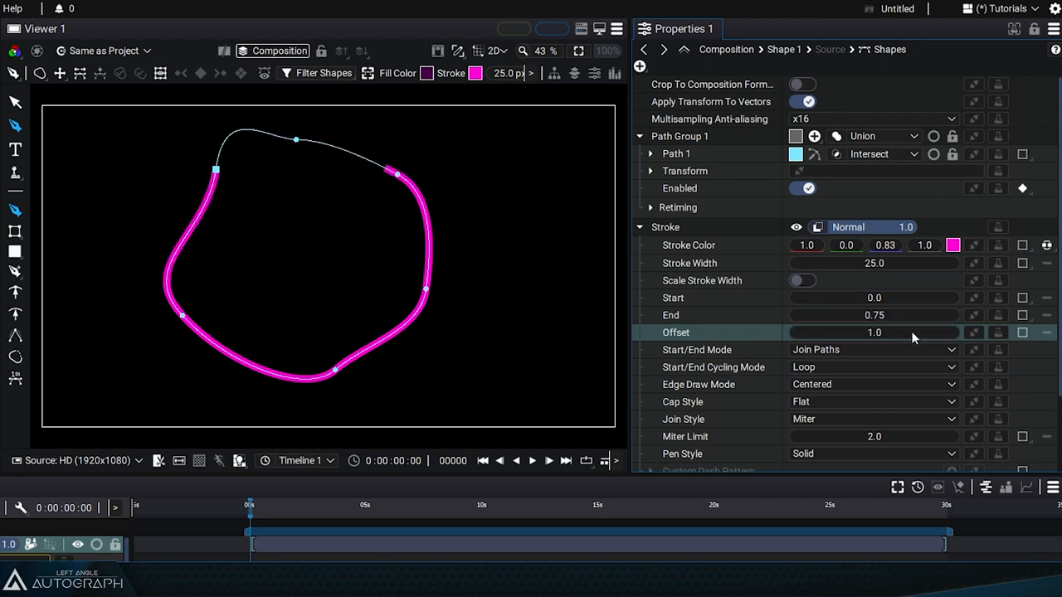
pyautogui.moveTo(163, 342)
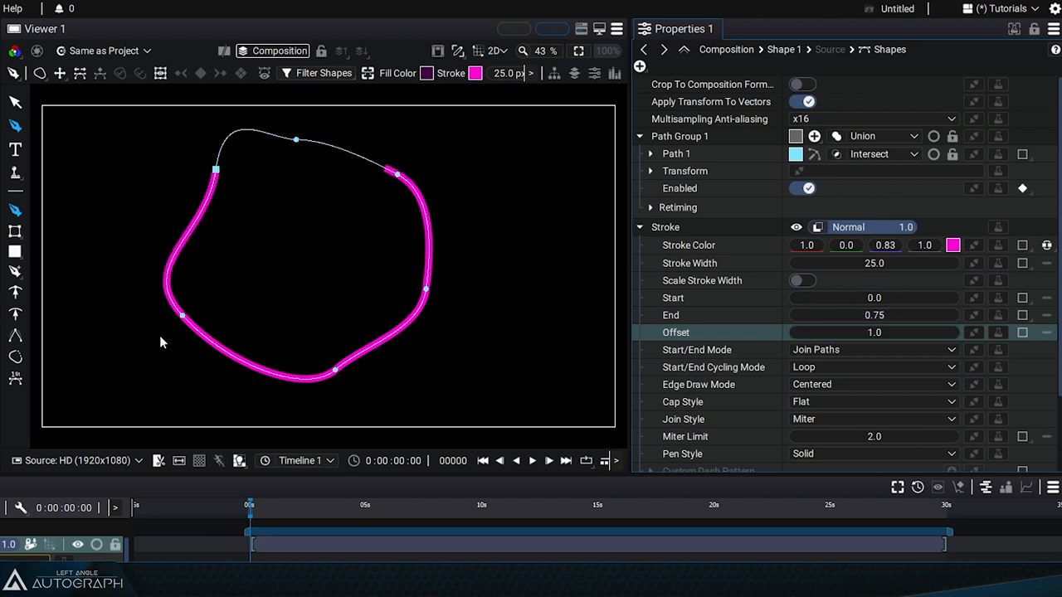
pyautogui.moveTo(729, 301)
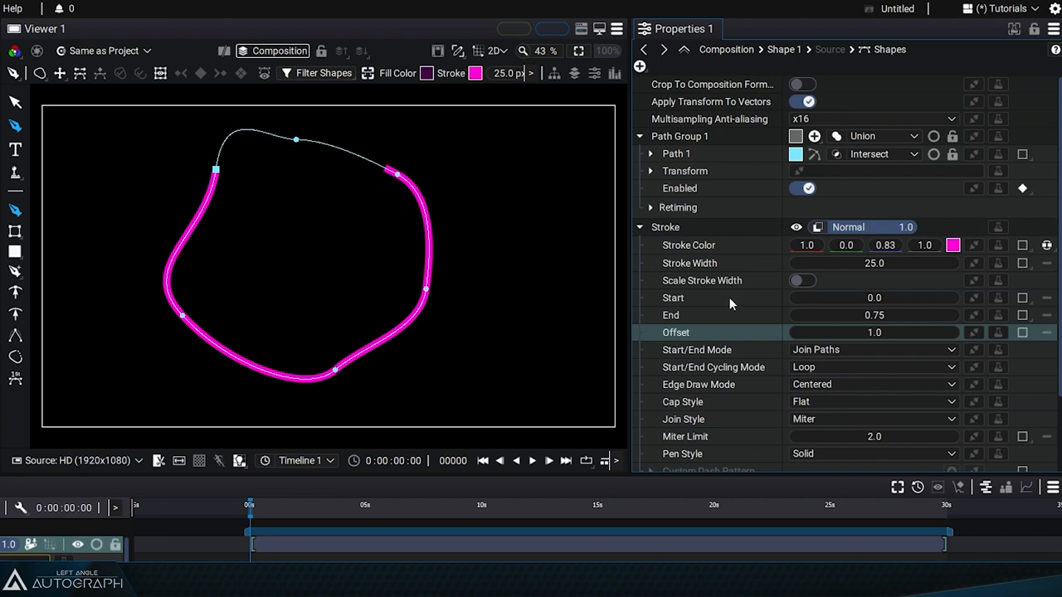
pyautogui.moveTo(234, 172)
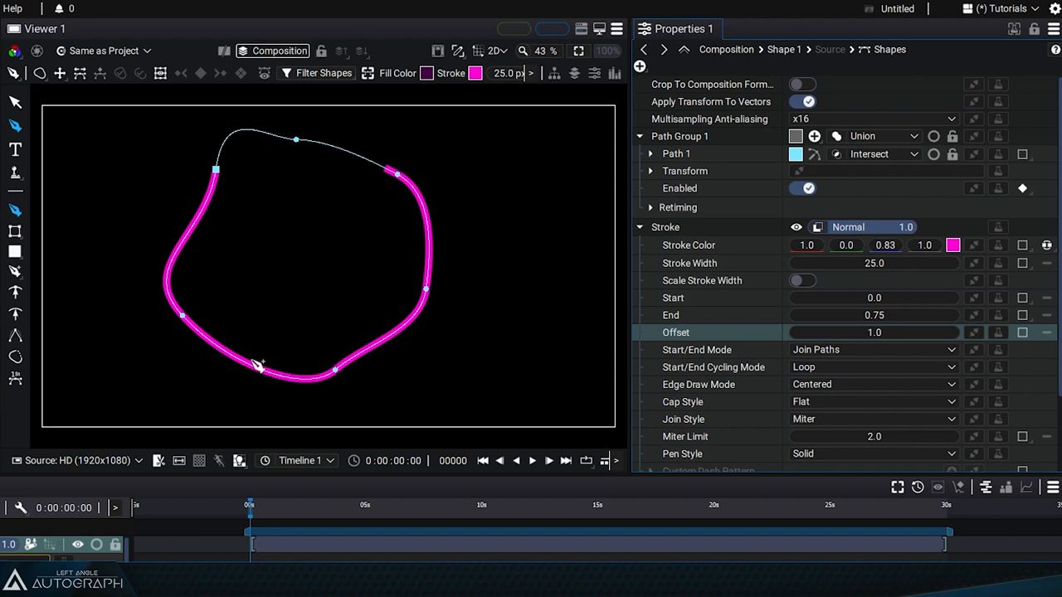
pyautogui.moveTo(293, 169)
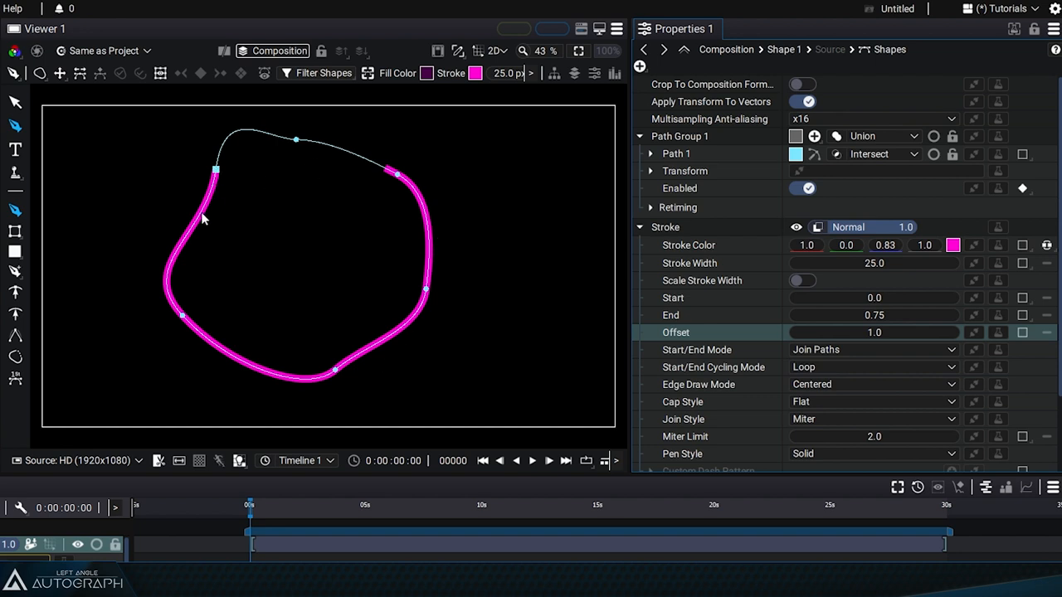
pyautogui.moveTo(340, 155)
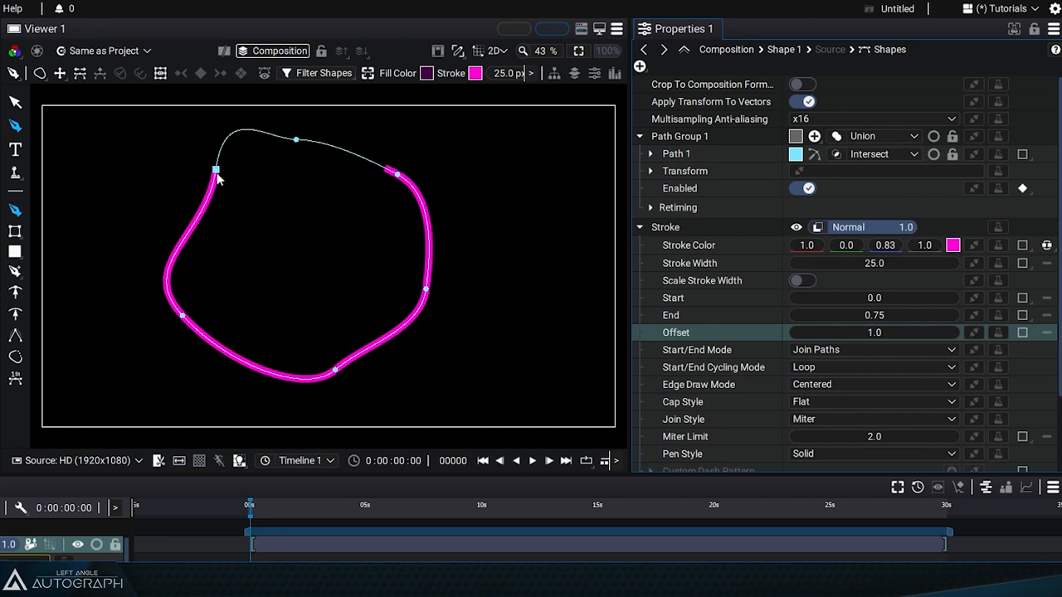
pyautogui.moveTo(14, 358)
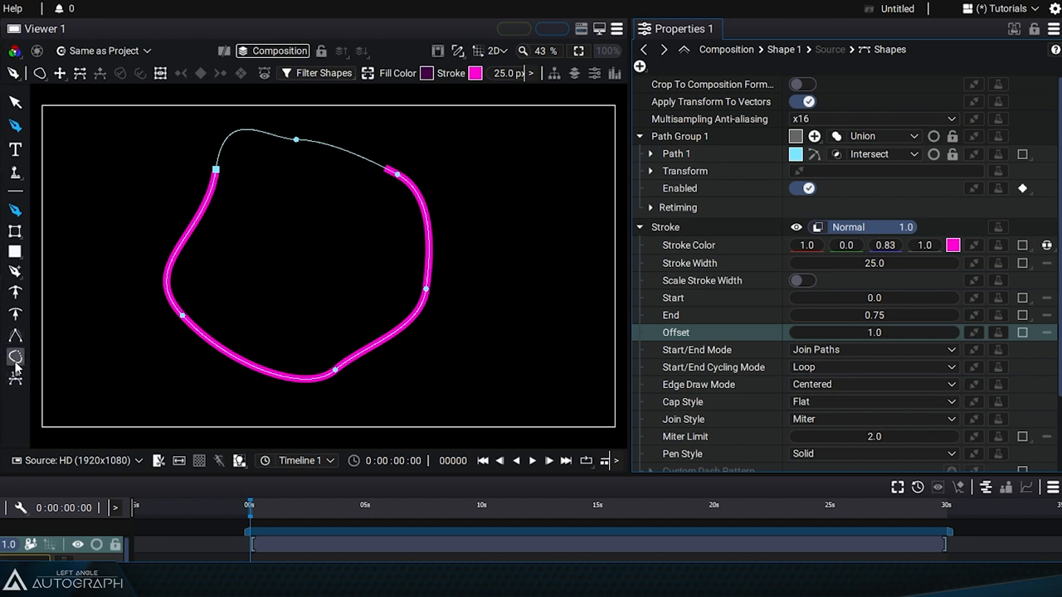
pyautogui.moveTo(15, 378)
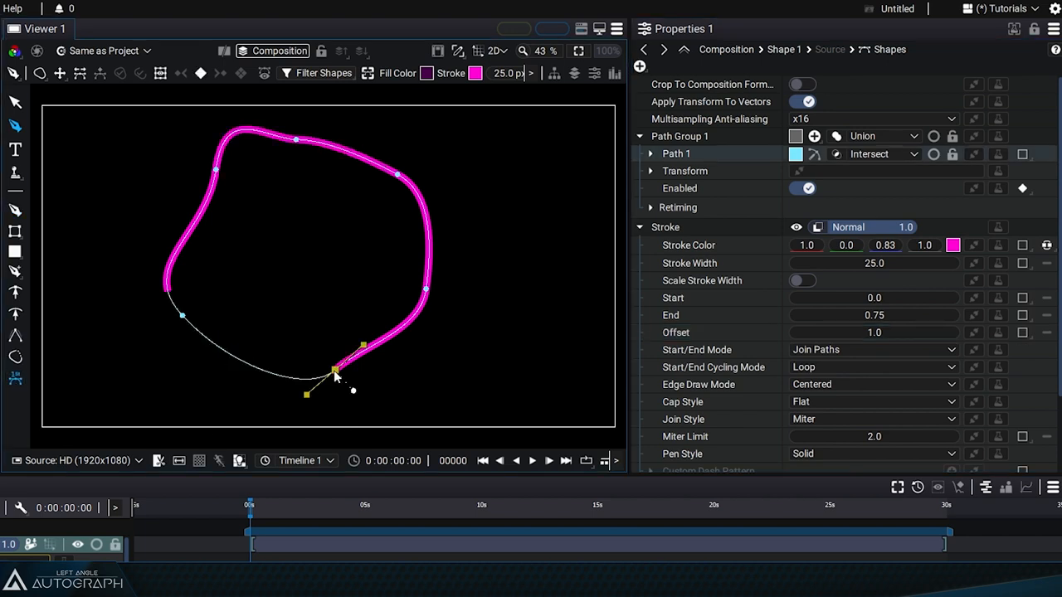
pyautogui.moveTo(267, 136)
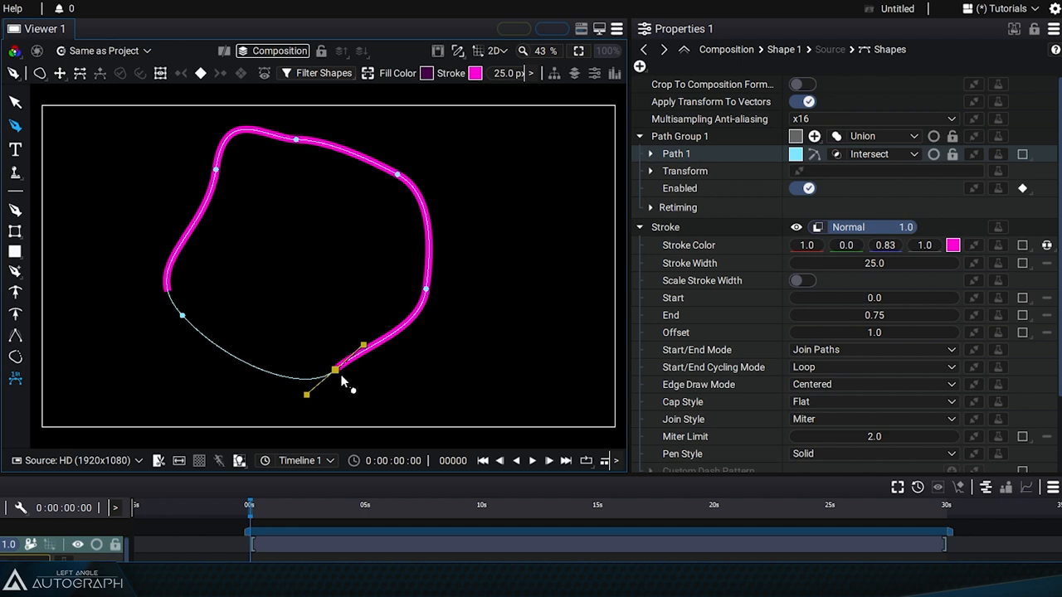
pyautogui.moveTo(162, 272)
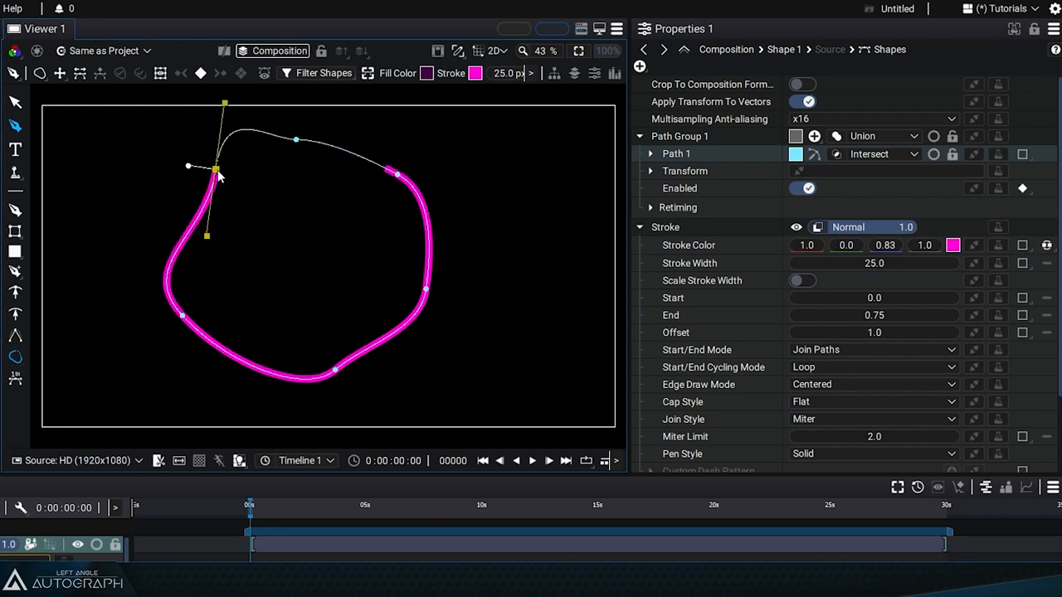
pyautogui.moveTo(291, 319)
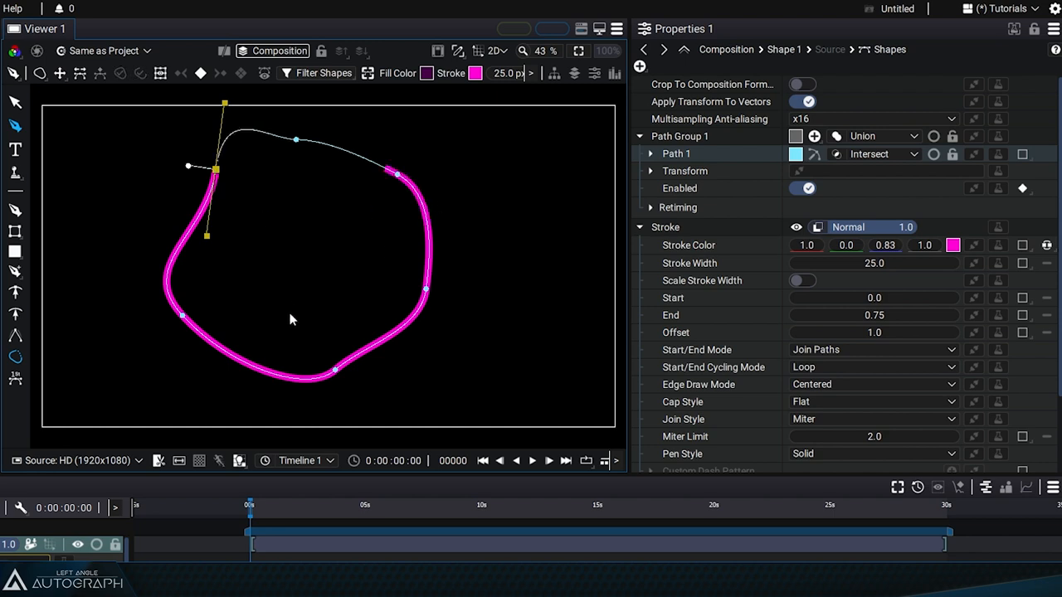
pyautogui.moveTo(419, 232)
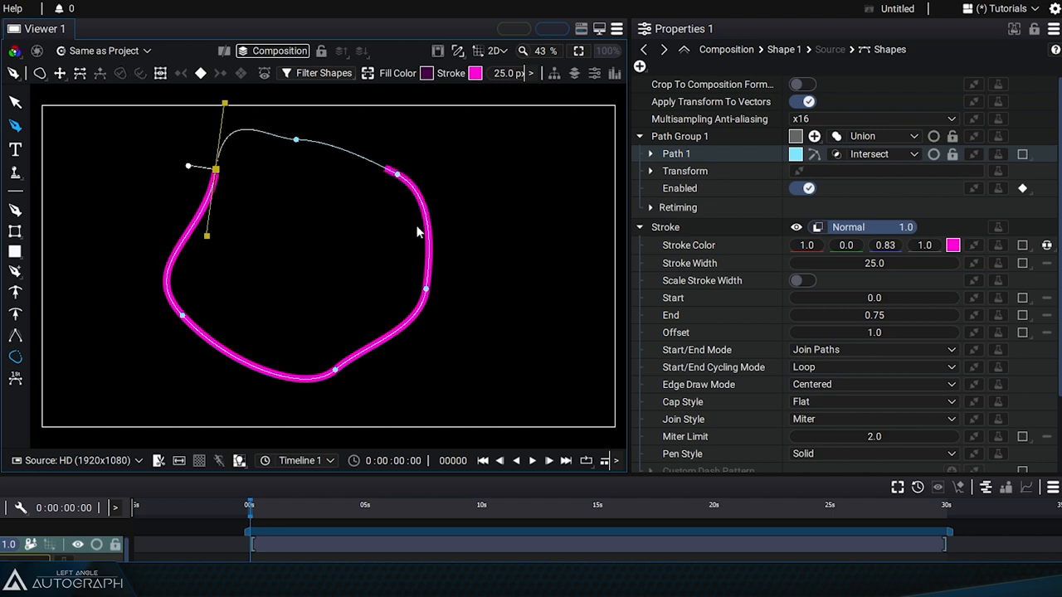
pyautogui.moveTo(80, 75)
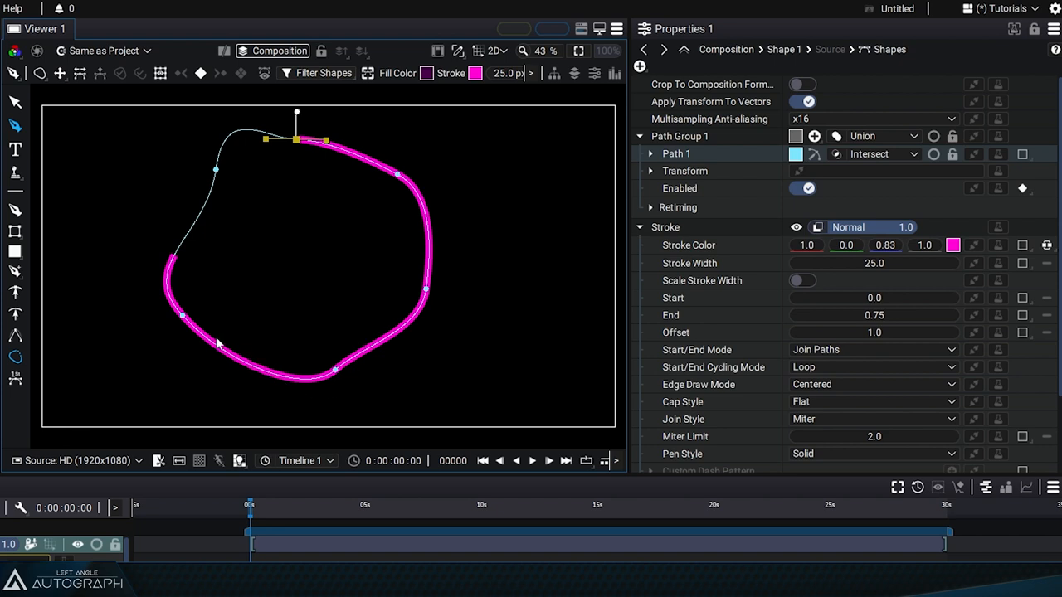
pyautogui.moveTo(432, 246)
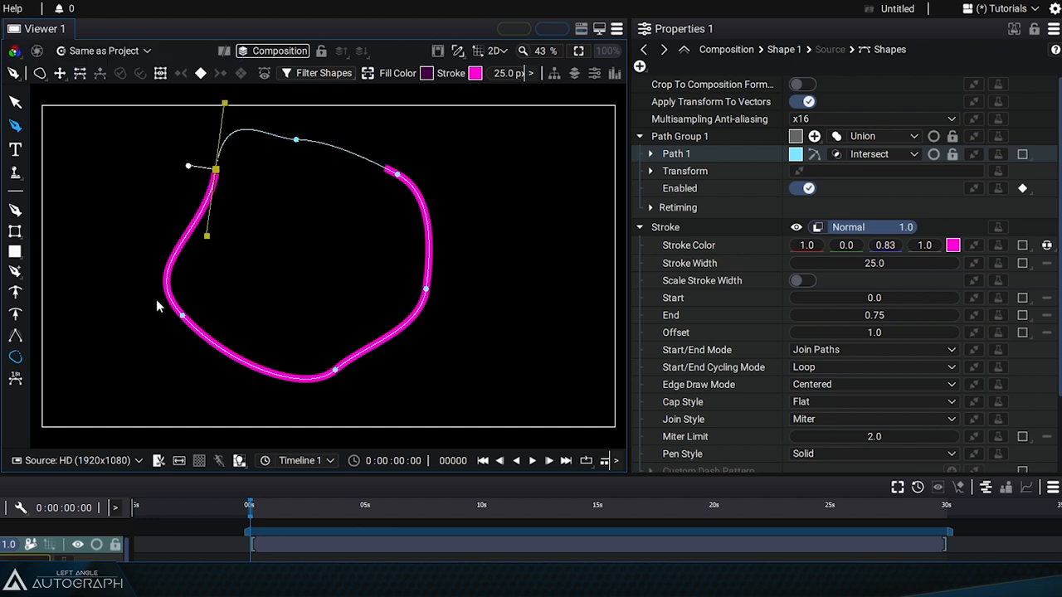
pyautogui.moveTo(454, 315)
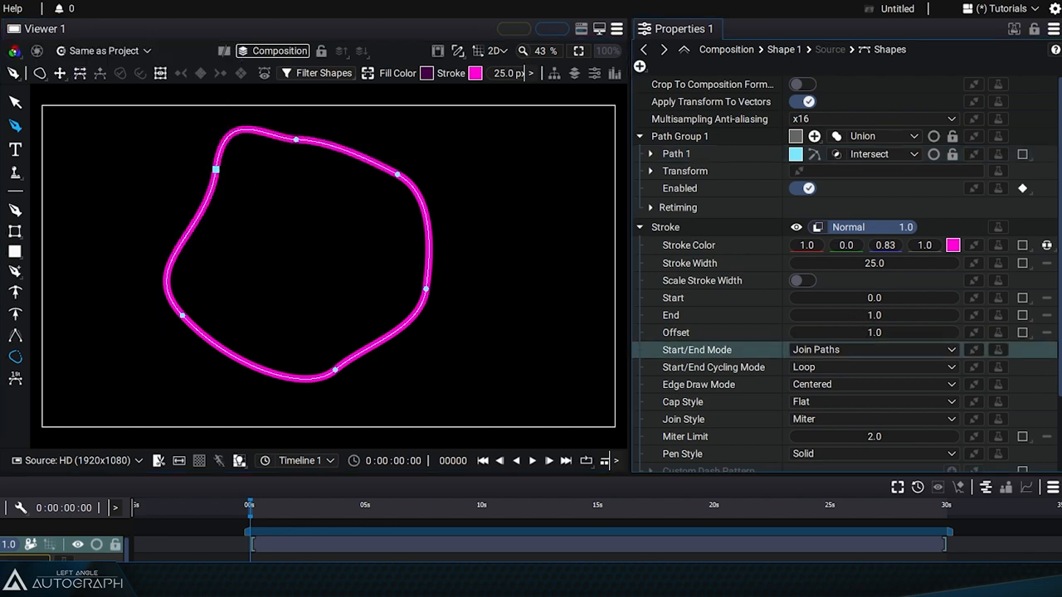
# - Enter 1.80 in a trim field and set Start/End Cycling Mode to Alternate
pyautogui.write('1.80')
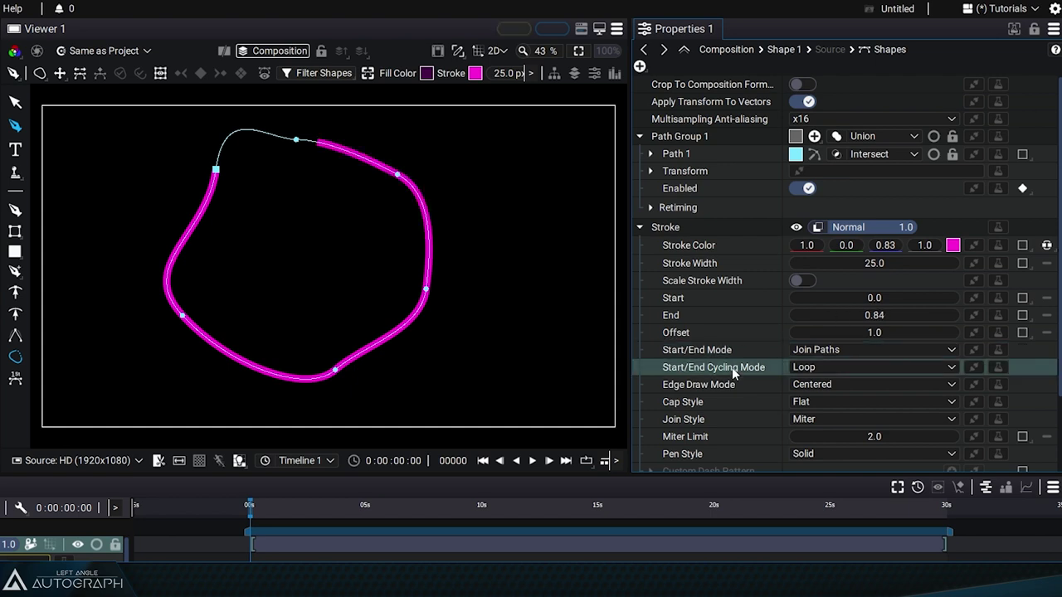
pyautogui.moveTo(842, 371)
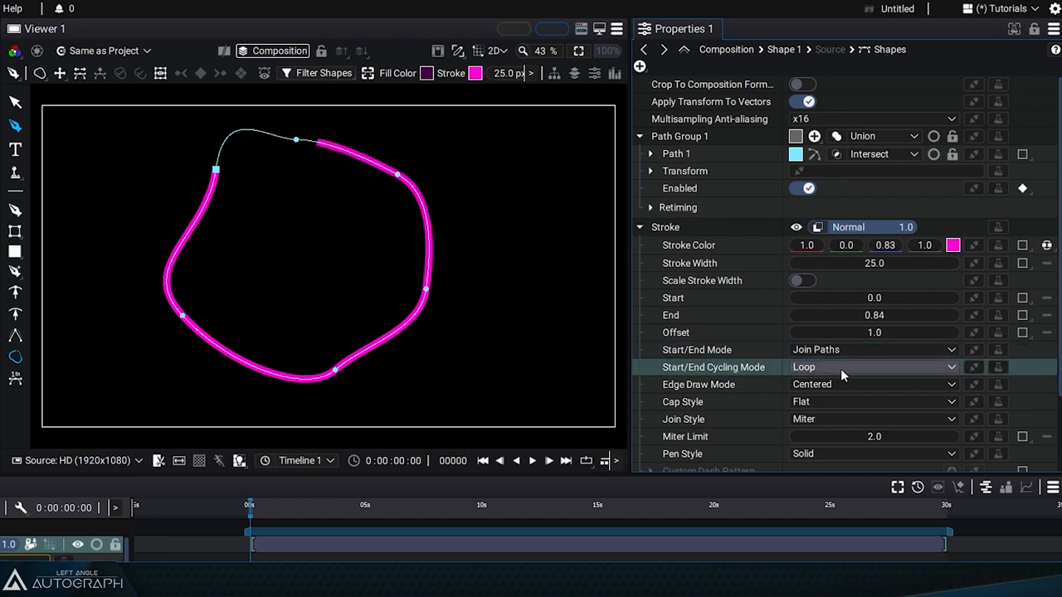
pyautogui.click(873, 367)
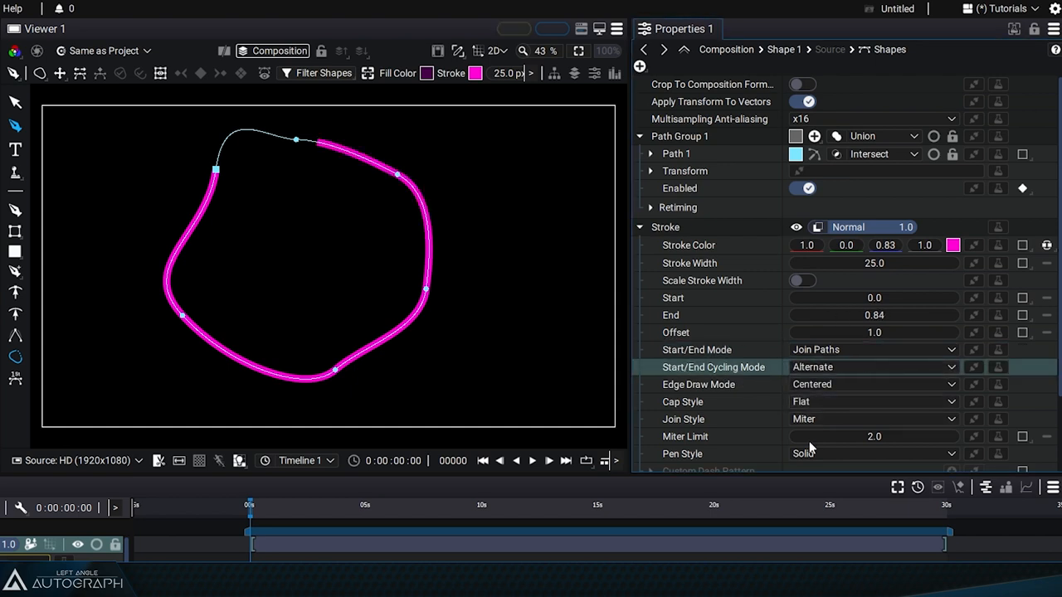
pyautogui.moveTo(841, 322)
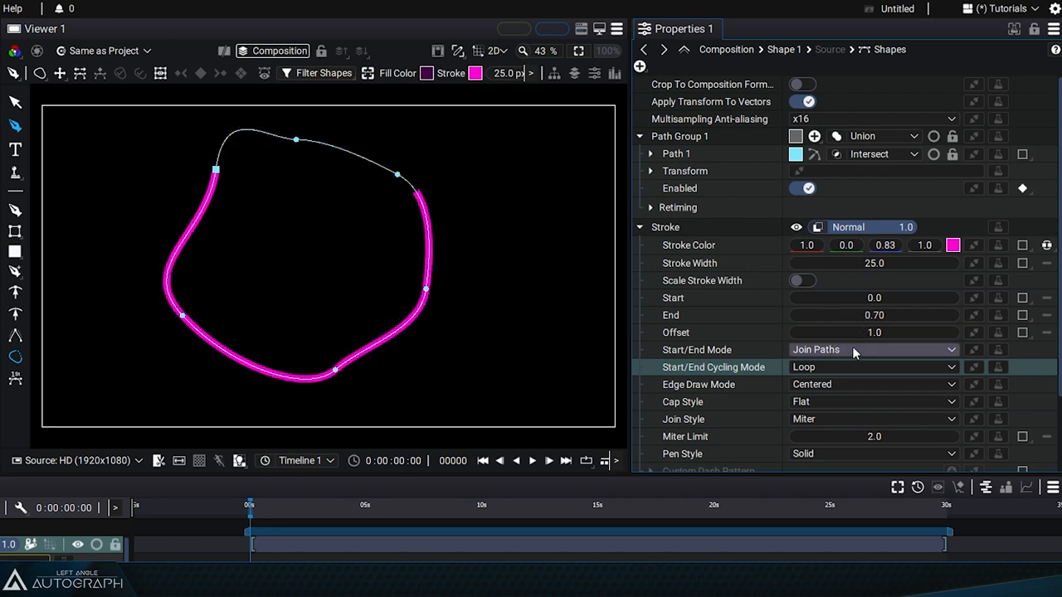
# - Close Path 2 on the right and combine both paths as Union
pyautogui.click(872, 350)
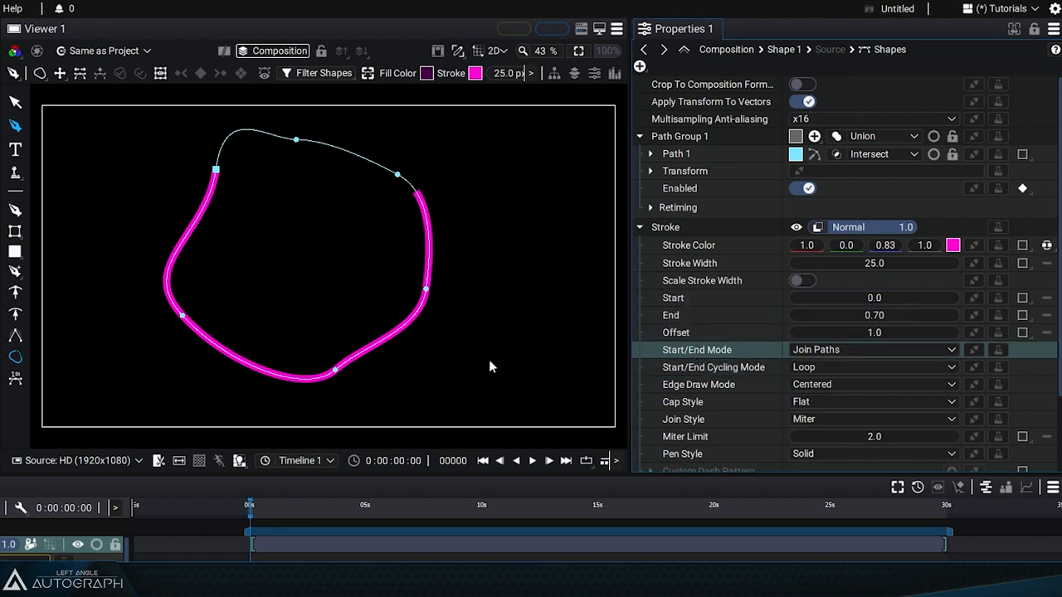
pyautogui.moveTo(701, 137)
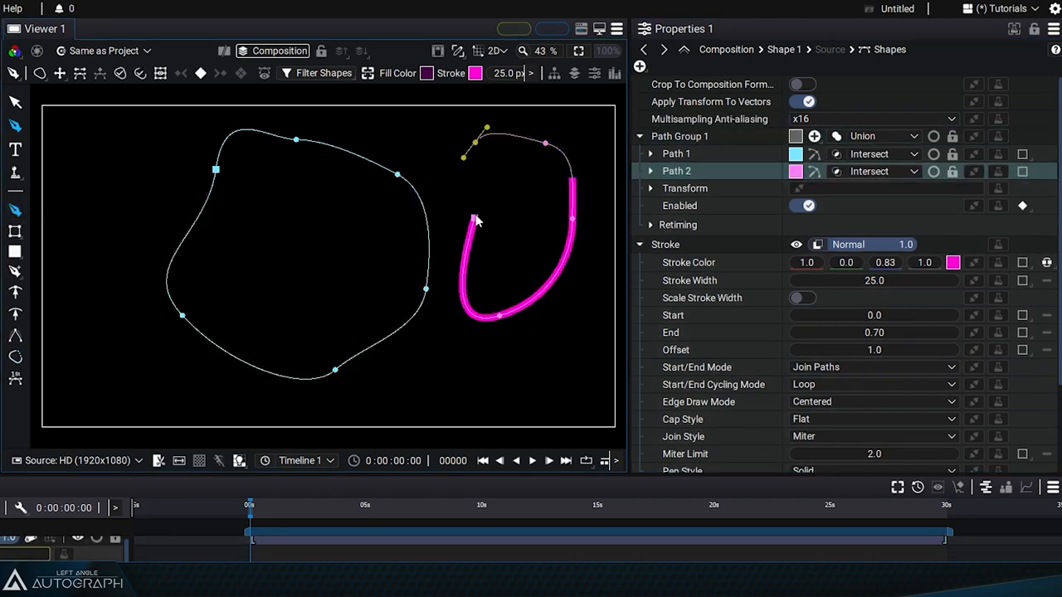
pyautogui.click(676, 154)
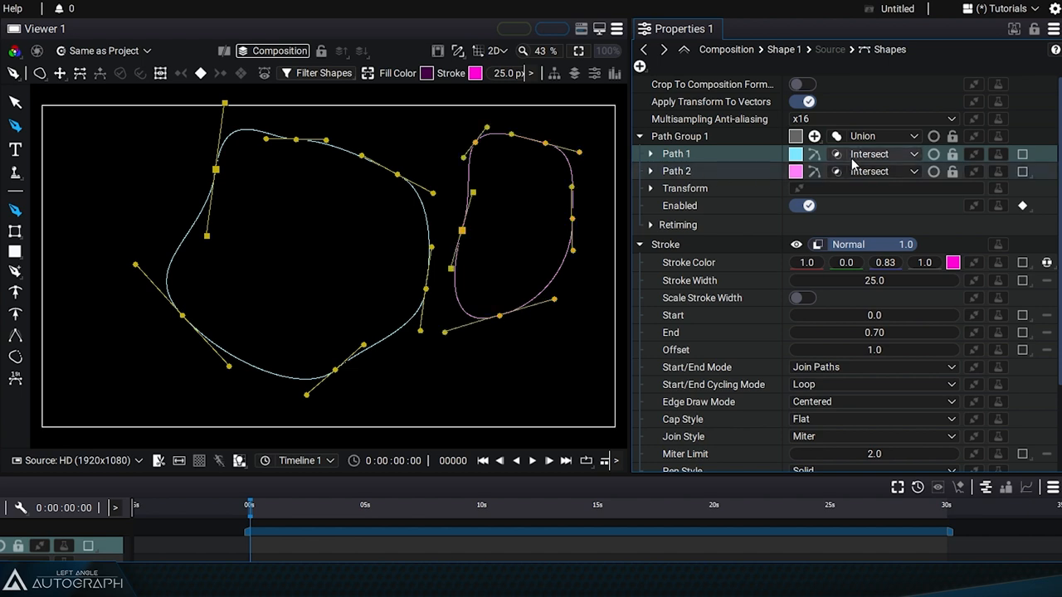
pyautogui.click(880, 154)
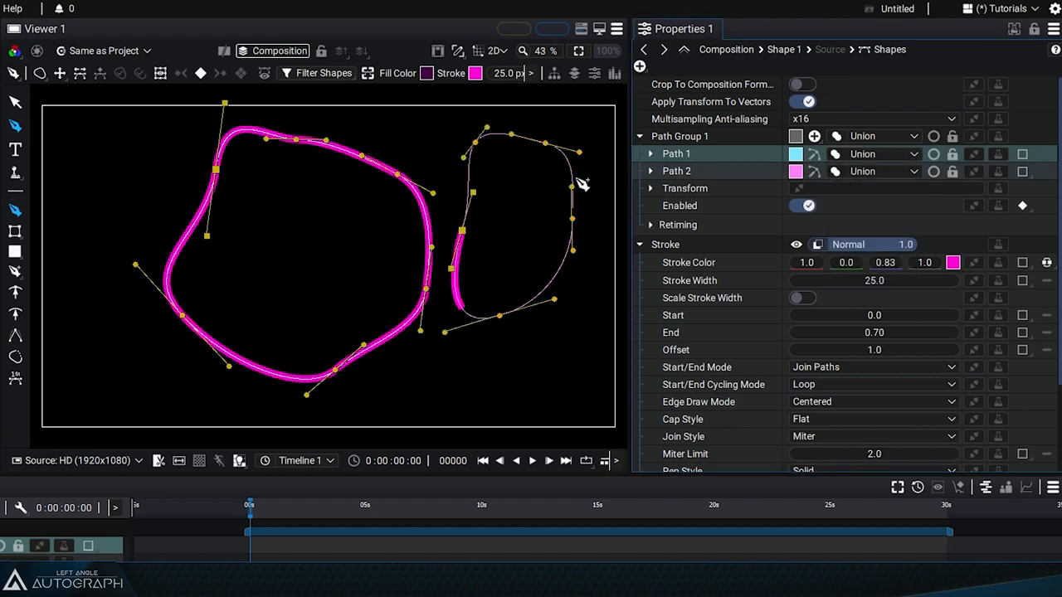
pyautogui.moveTo(257, 388)
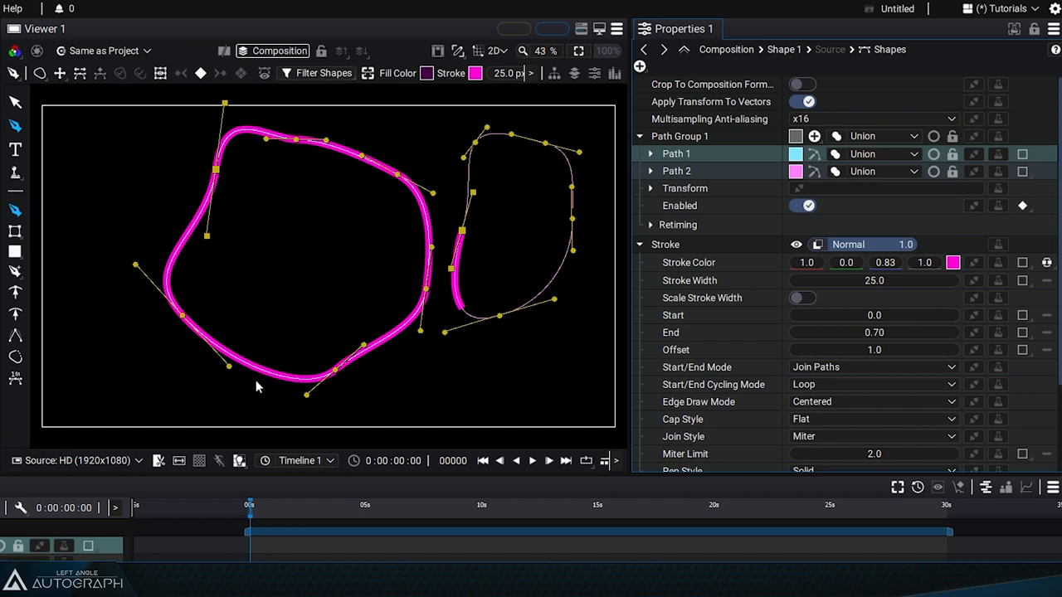
pyautogui.moveTo(506, 305)
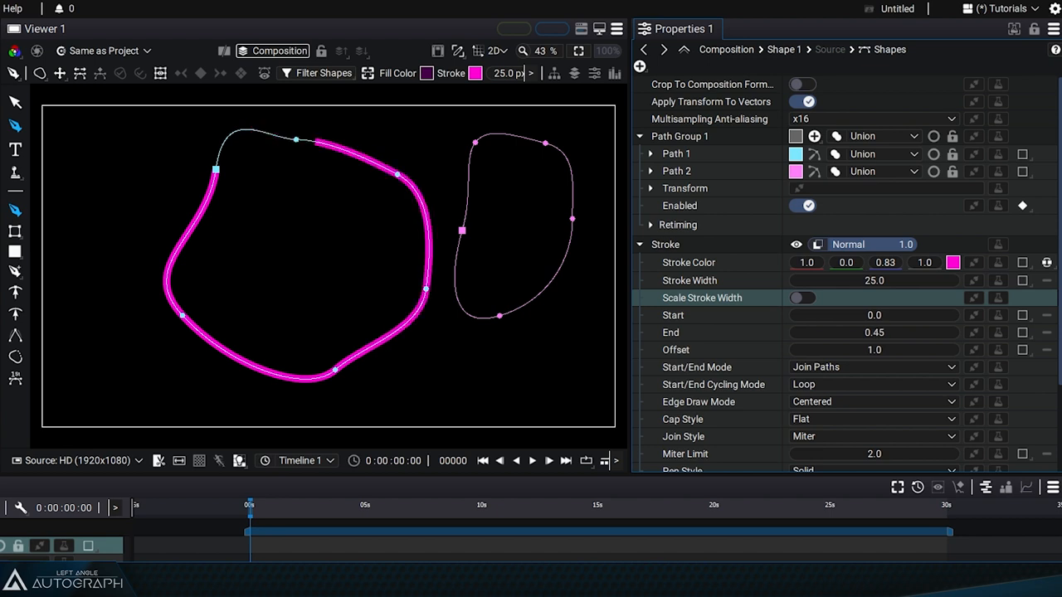
# - Set Start/End Mode to Separate Paths so each outline trims independently to 0.74
pyautogui.click(872, 367)
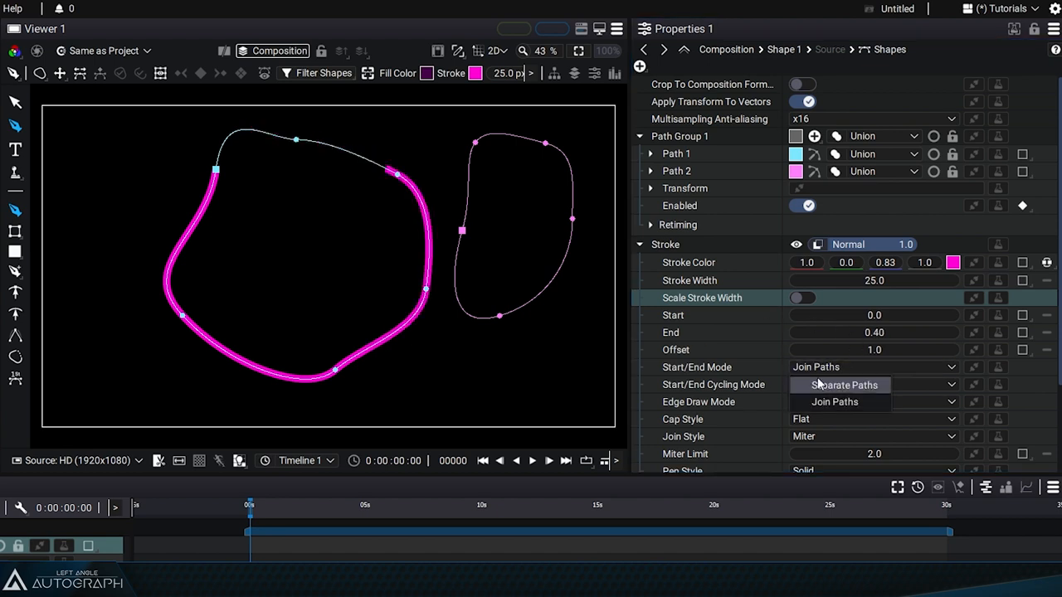
pyautogui.click(839, 385)
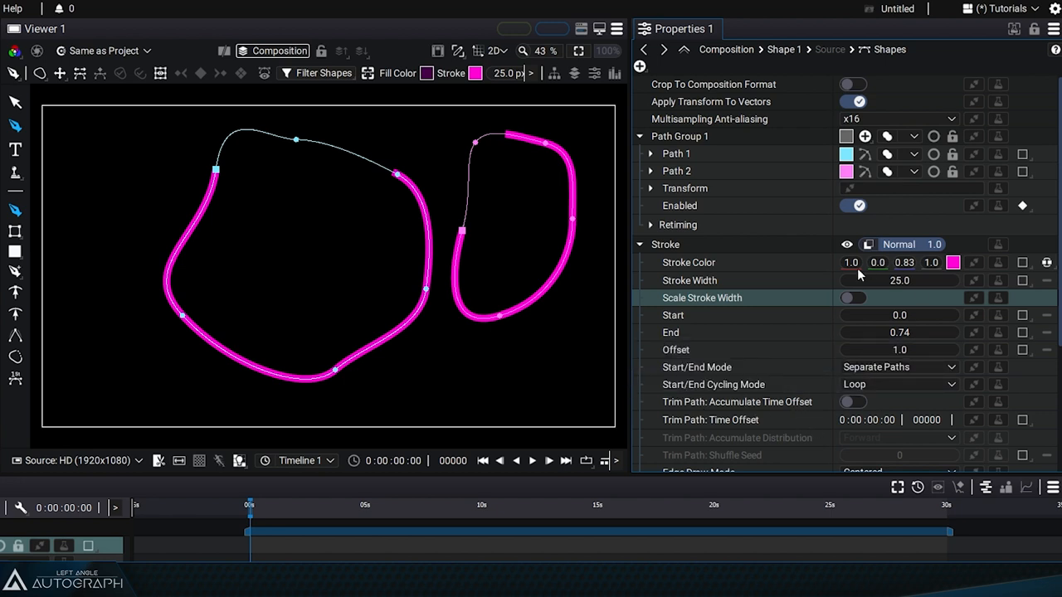
# - Pull the stroke End down to 0.64 on both shapes
pyautogui.moveTo(899, 332); pyautogui.dragTo(888, 332)
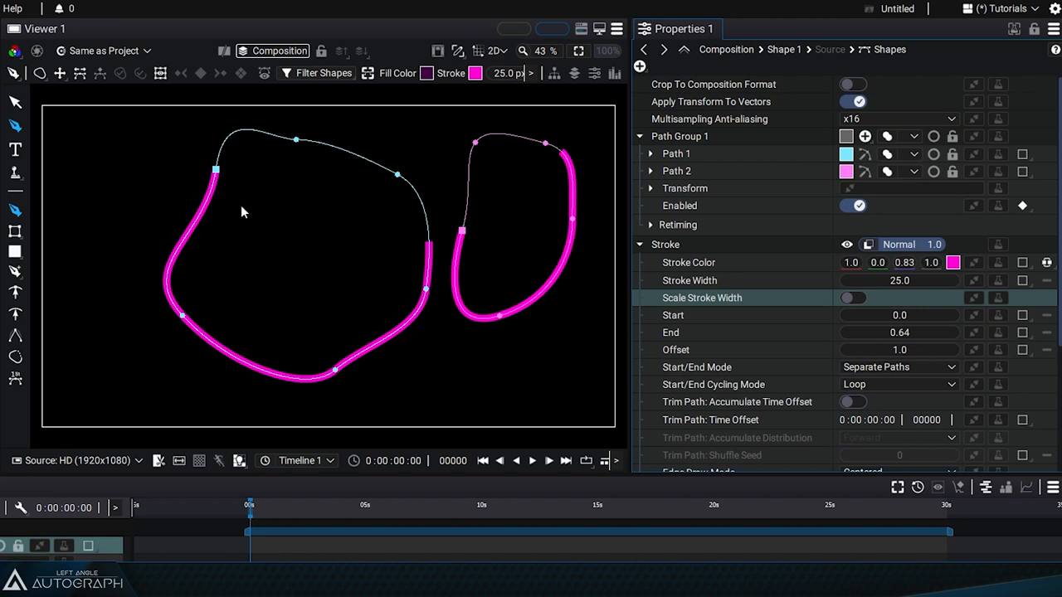
pyautogui.moveTo(431, 238)
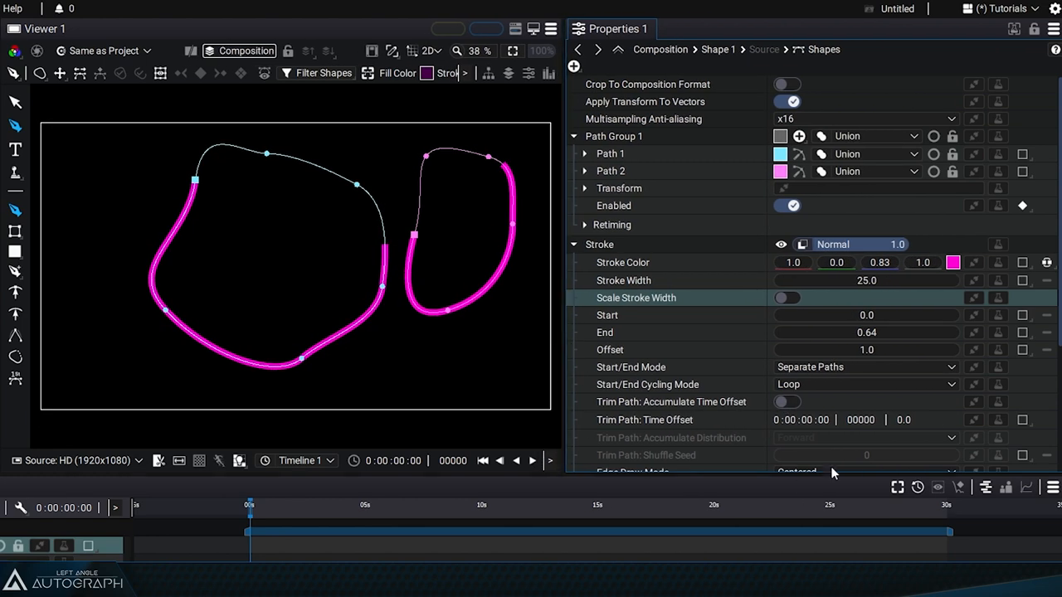
pyautogui.moveTo(673, 341)
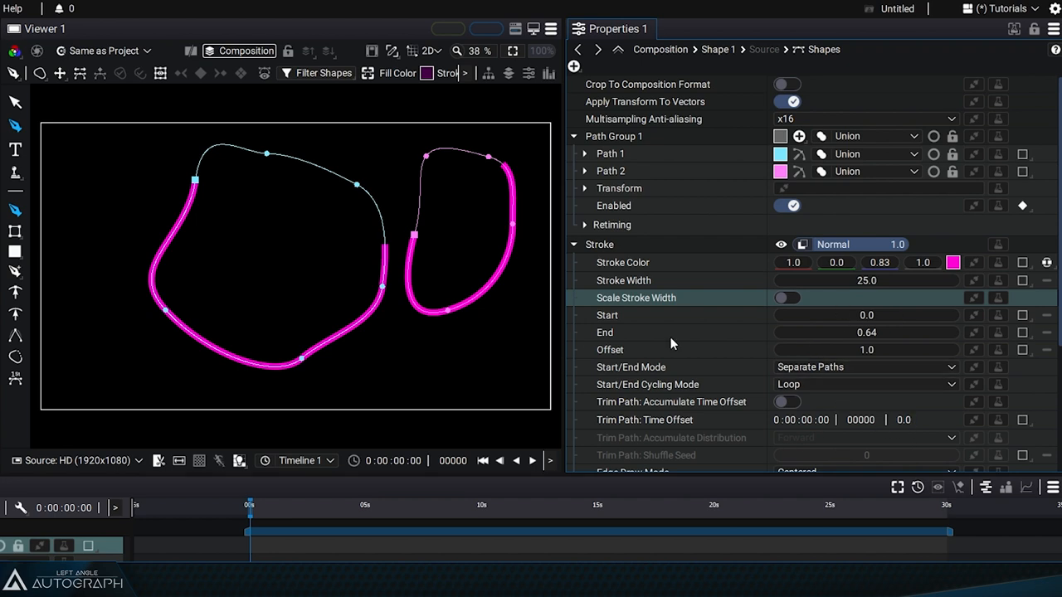
pyautogui.moveTo(786, 322)
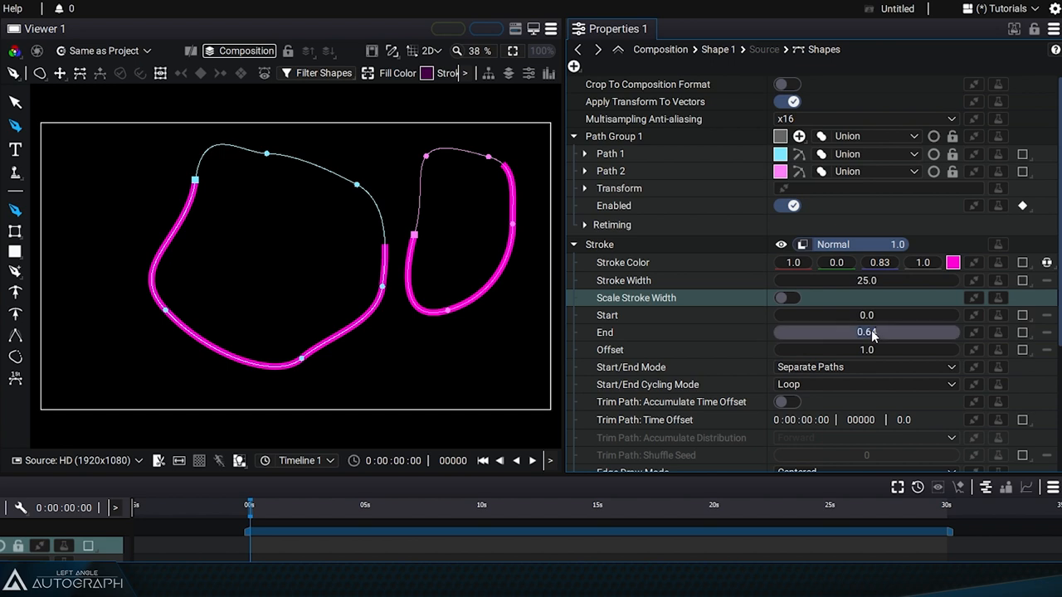
# - Keyframe End near 0.26, stagger the trim Time Offset, and scrub later to preview
pyautogui.moveTo(870, 332); pyautogui.dragTo(862, 332)
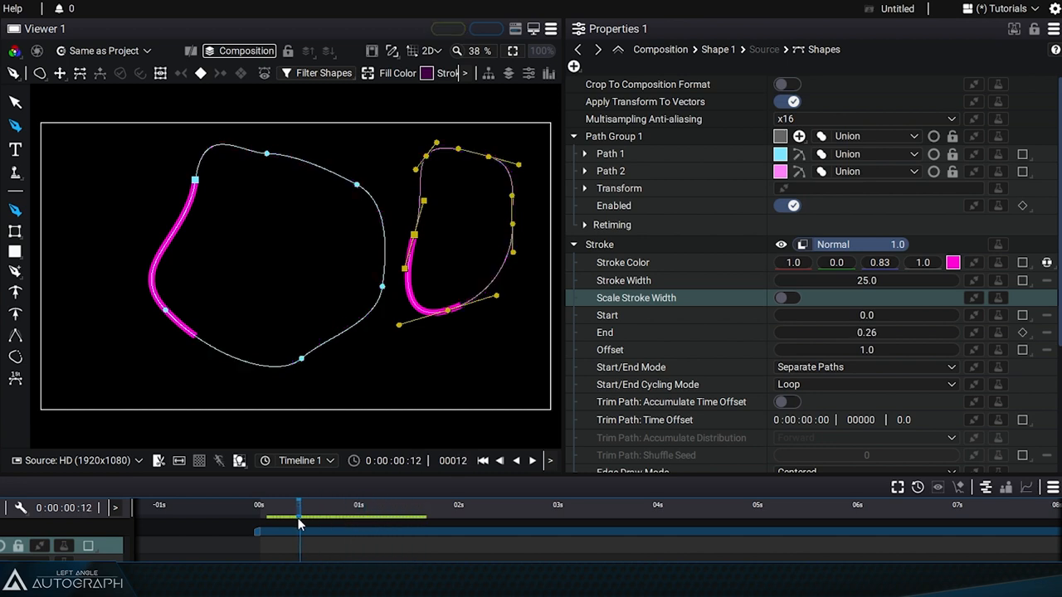
pyautogui.moveTo(298, 505); pyautogui.dragTo(331, 505)
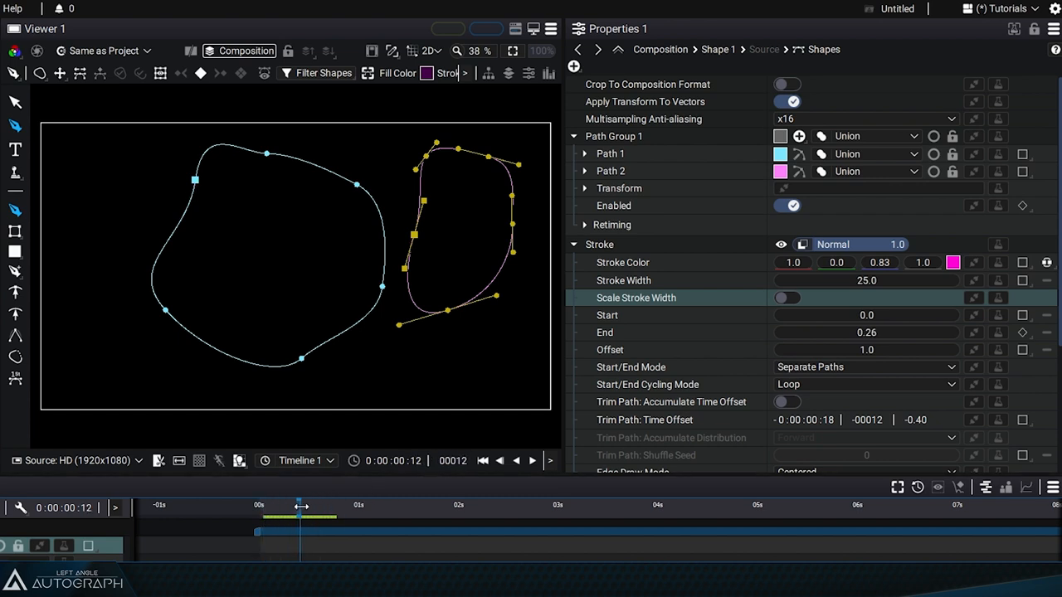
pyautogui.moveTo(300, 504); pyautogui.dragTo(445, 505)
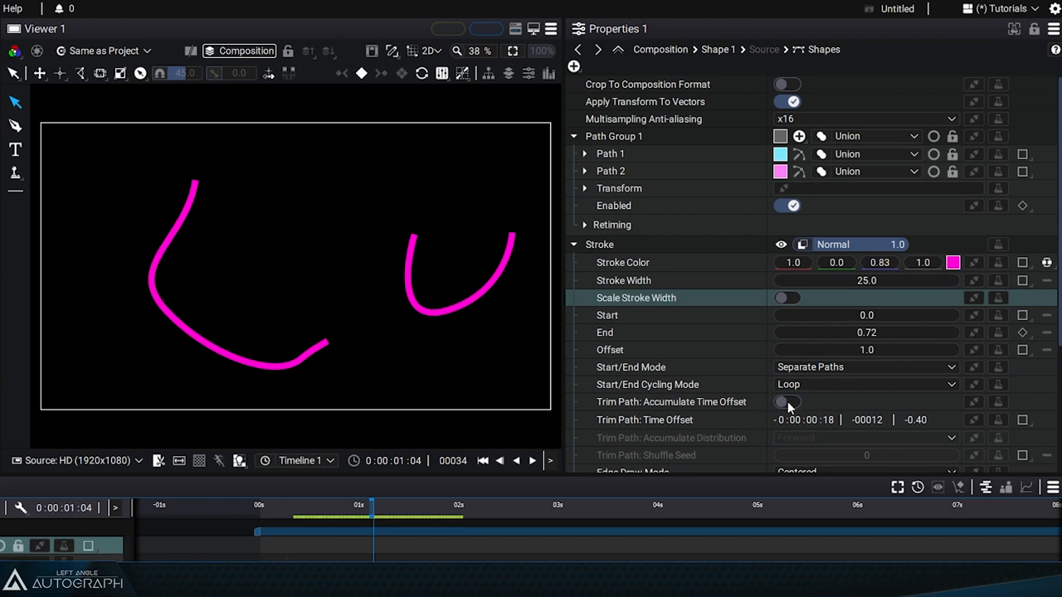
# - Enable Accumulate Time Offset, set Time Offset to about −1 frame, and select paths to duplicate
pyautogui.click(787, 402)
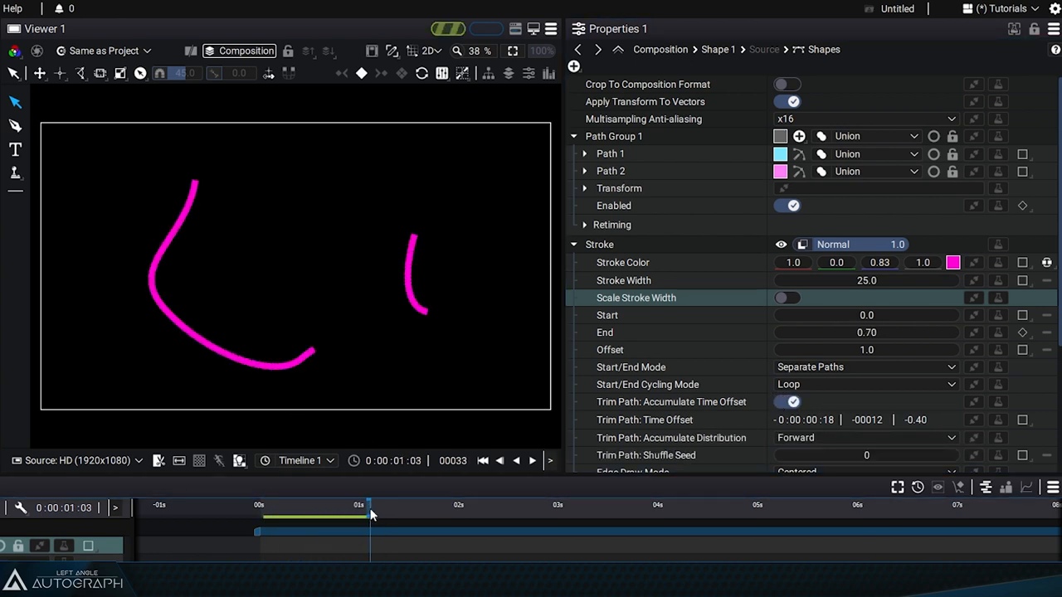
pyautogui.moveTo(369, 514); pyautogui.dragTo(518, 515)
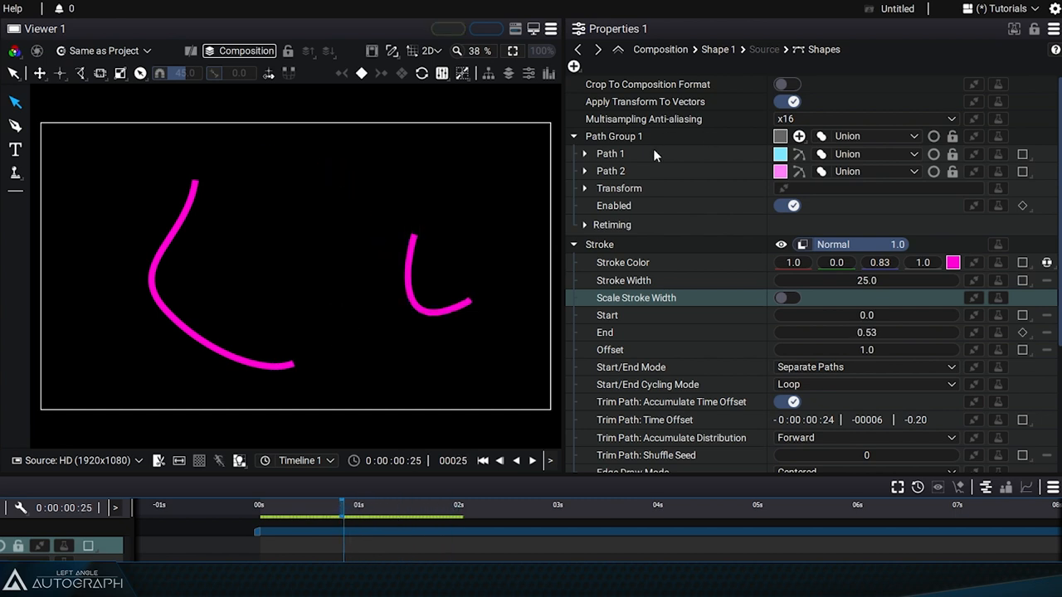
pyautogui.click(610, 153)
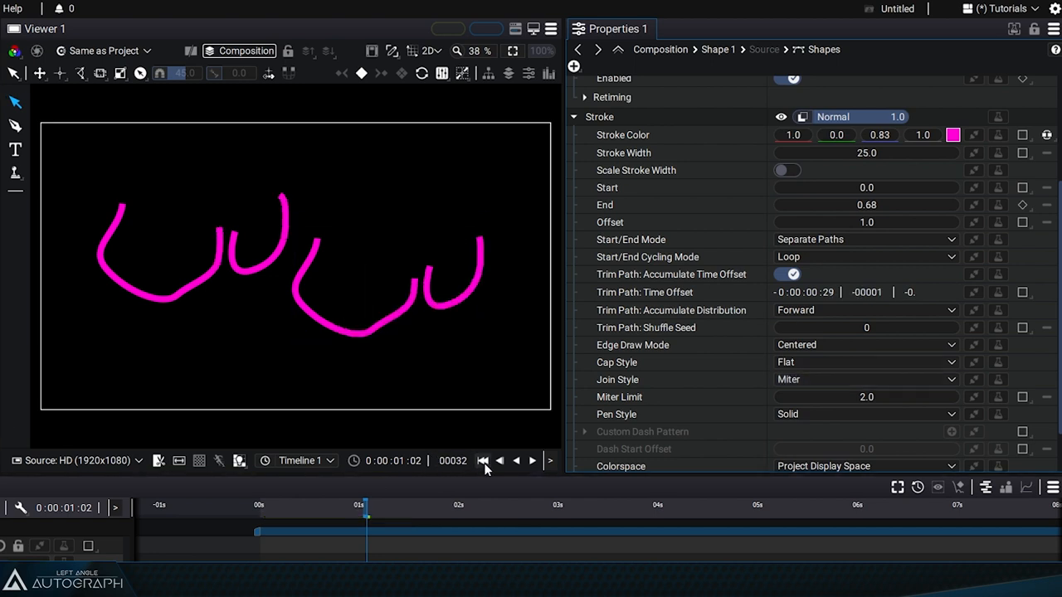
# - Scrub the animation, then select the Stroke group and scroll to its Trim Path options
pyautogui.click(531, 461)
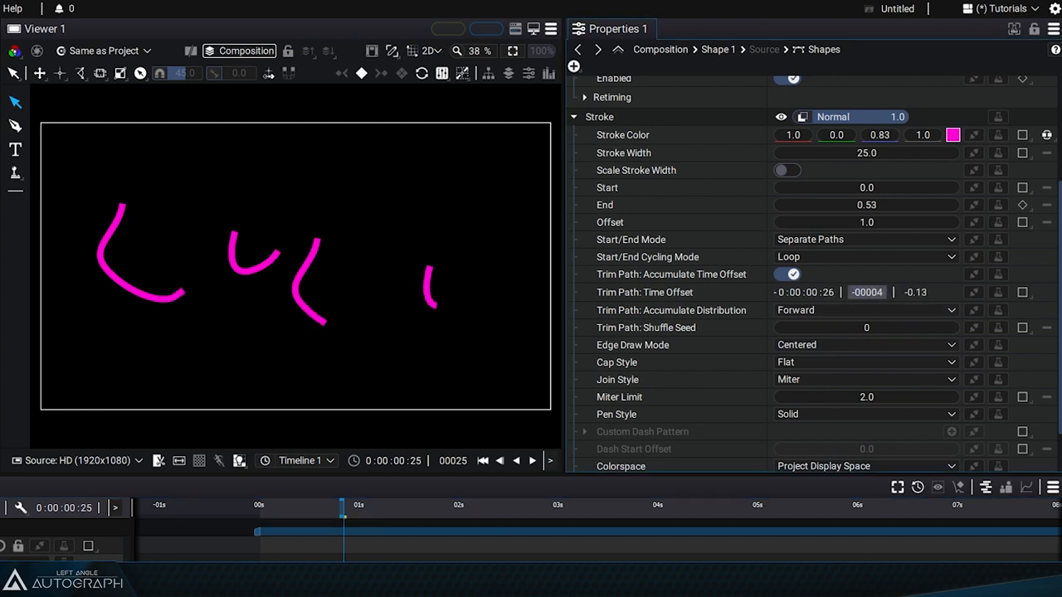
pyautogui.click(532, 461)
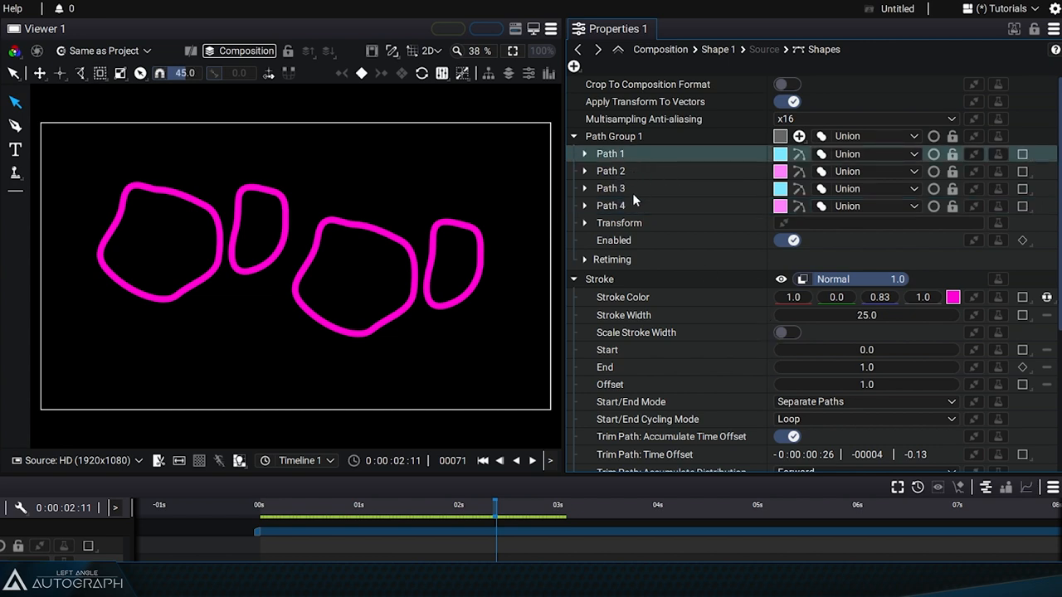
pyautogui.click(600, 278)
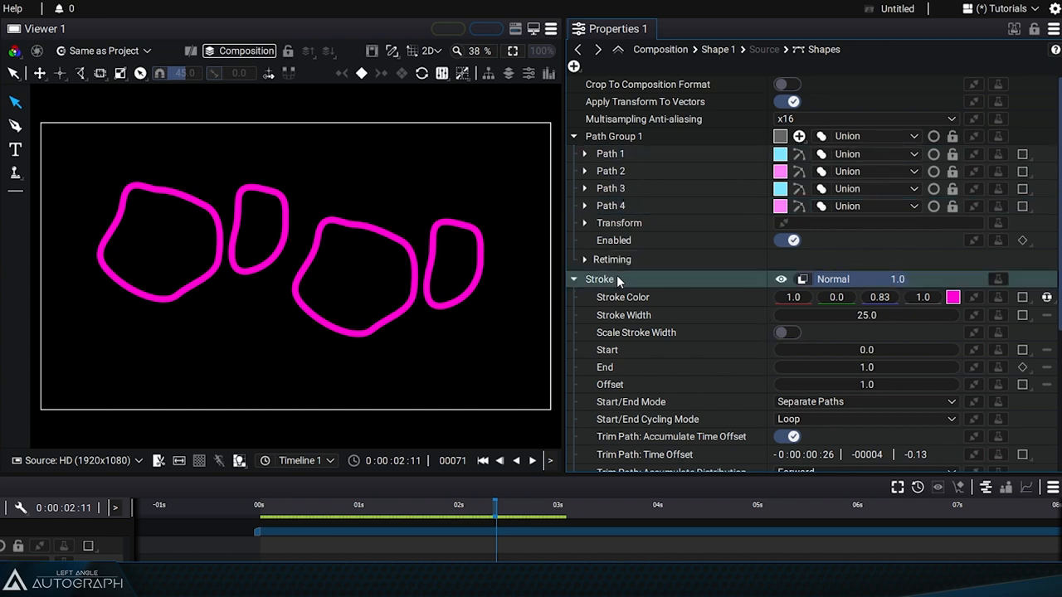
pyautogui.click(611, 153)
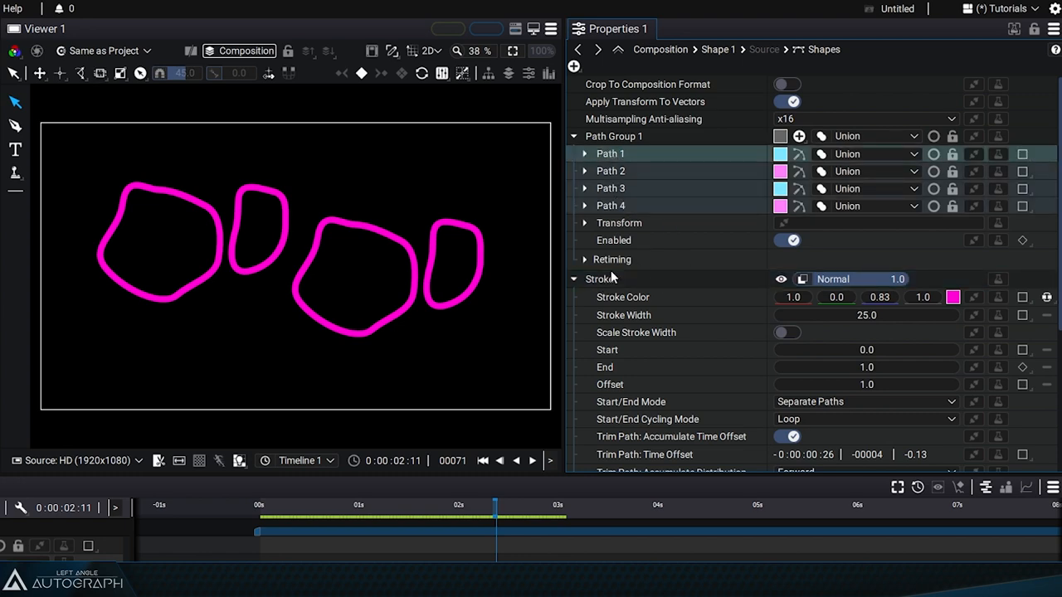
pyautogui.scroll(-3)
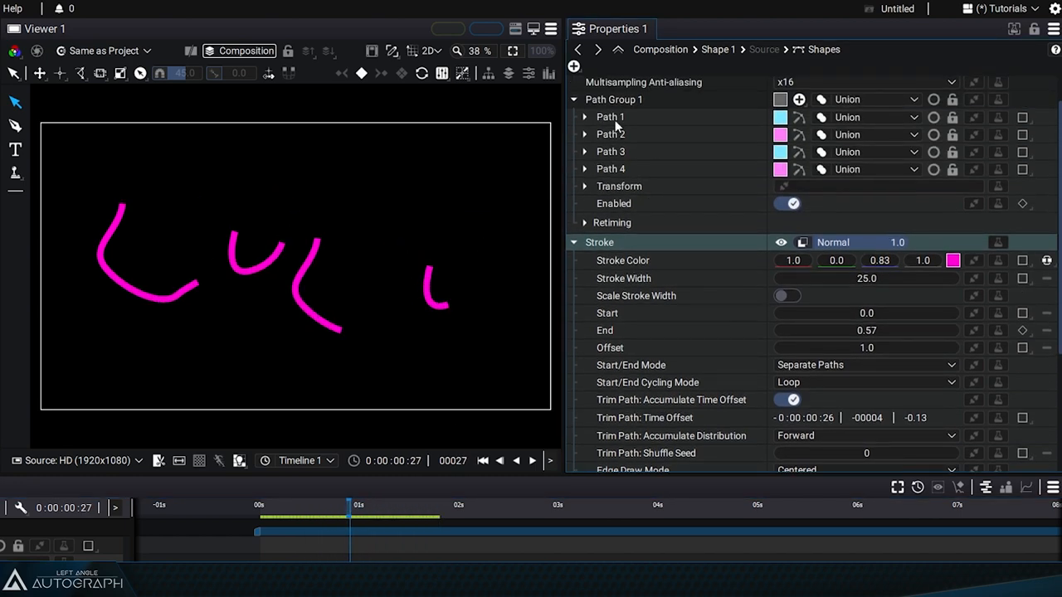
# - Set Trim Path Accumulate Distribution to Backward and preview the draw-on
pyautogui.click(865, 348)
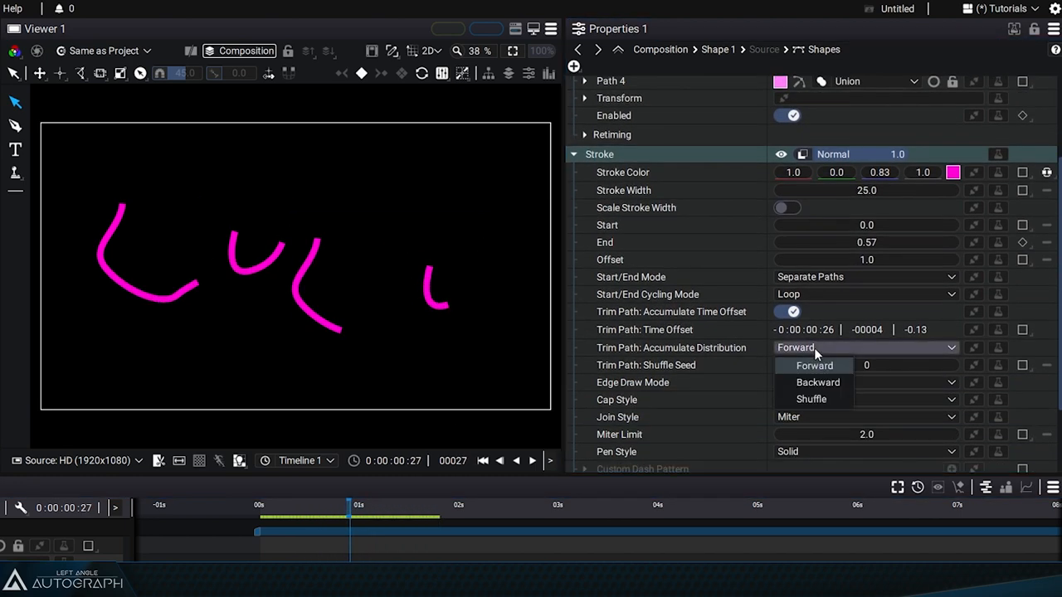
pyautogui.click(816, 382)
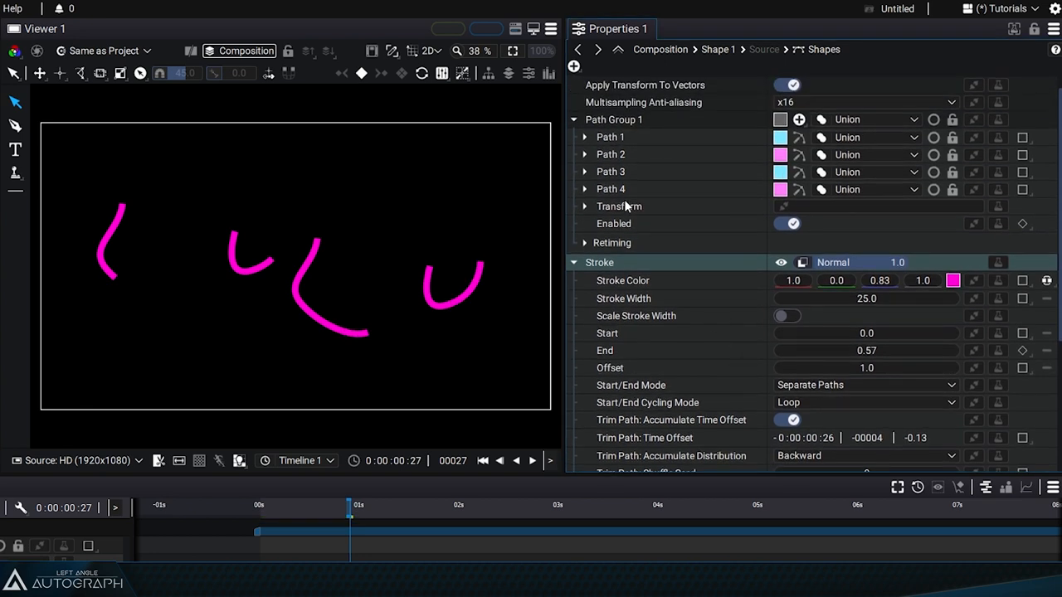
pyautogui.moveTo(350, 514); pyautogui.dragTo(394, 514)
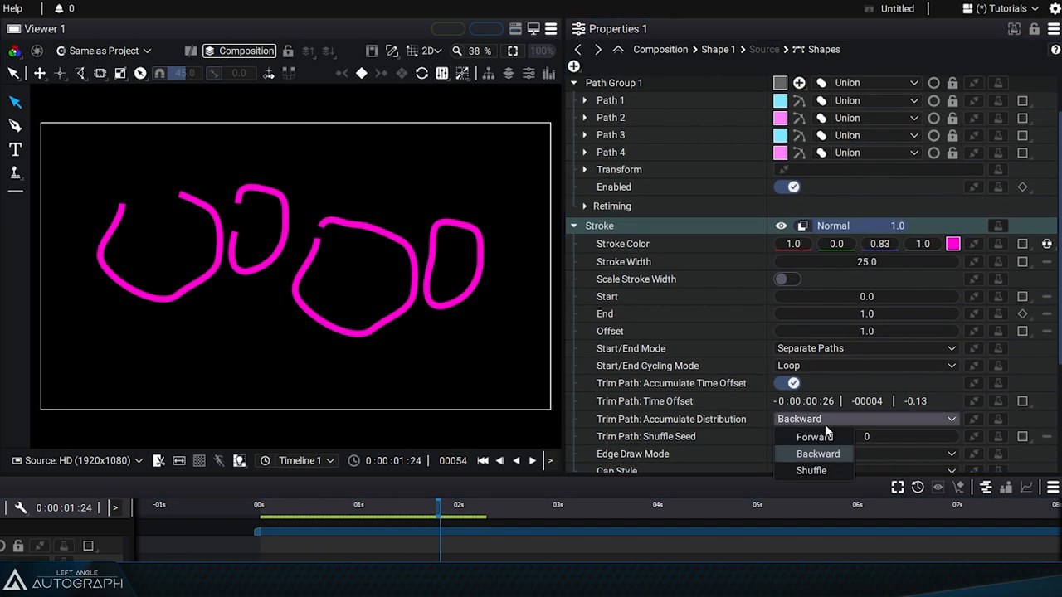
# - Switch the distribution to Shuffle, preview it, and raise the shuffle seed to 16
pyautogui.click(808, 470)
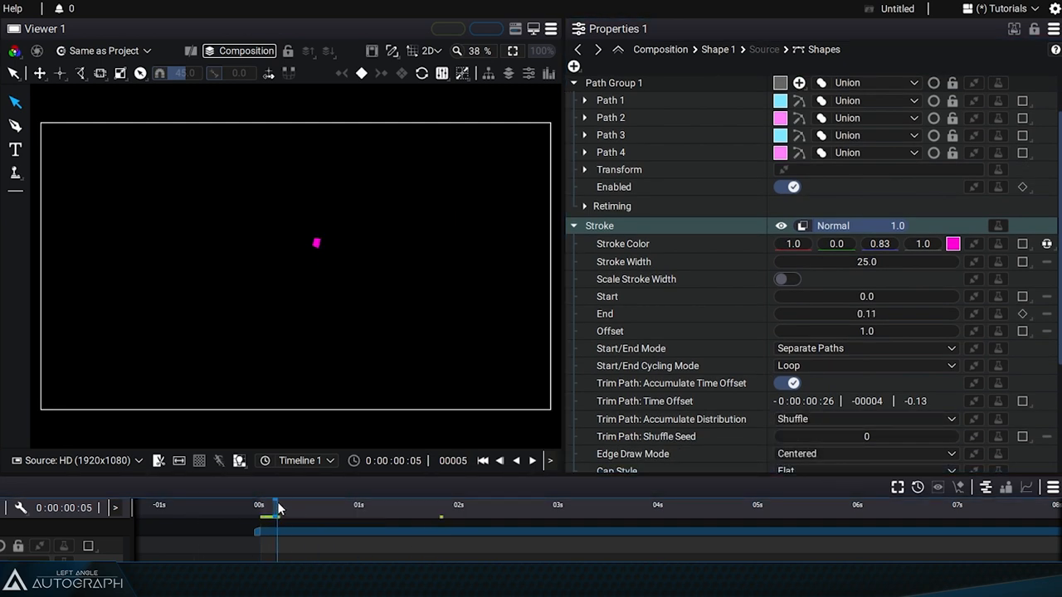
pyautogui.moveTo(275, 506); pyautogui.dragTo(473, 506)
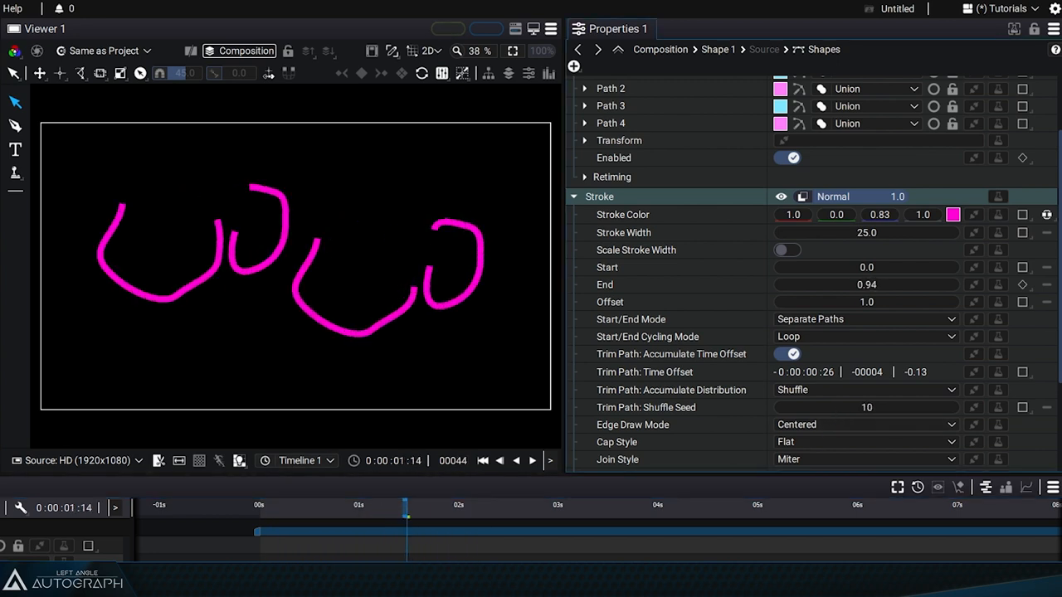
pyautogui.moveTo(406, 516); pyautogui.dragTo(472, 516)
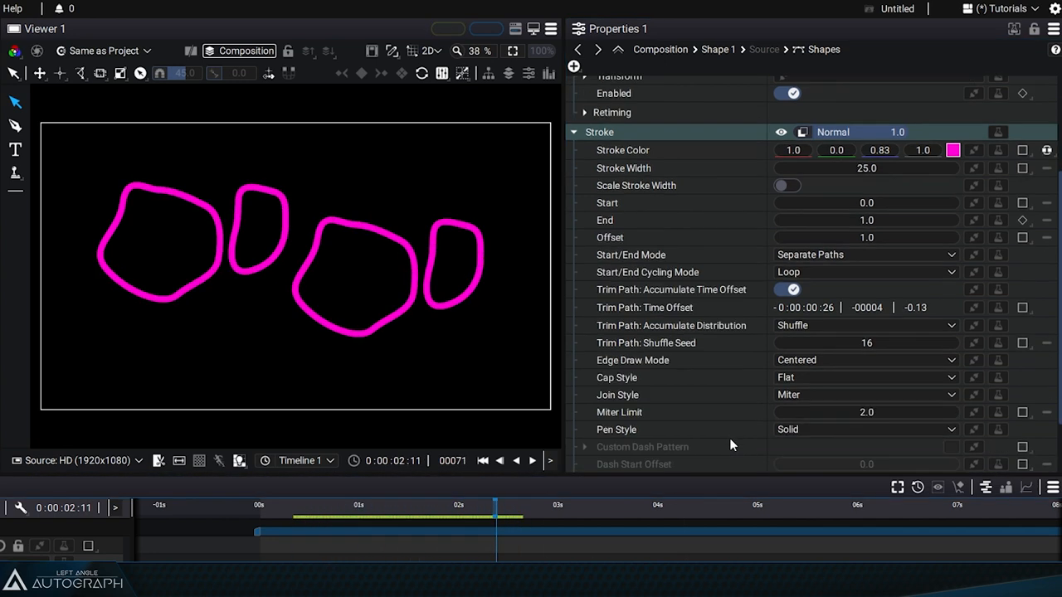
# - Try the Inside edge draw mode on the stroke, then change it to Outside
pyautogui.scroll(-3)
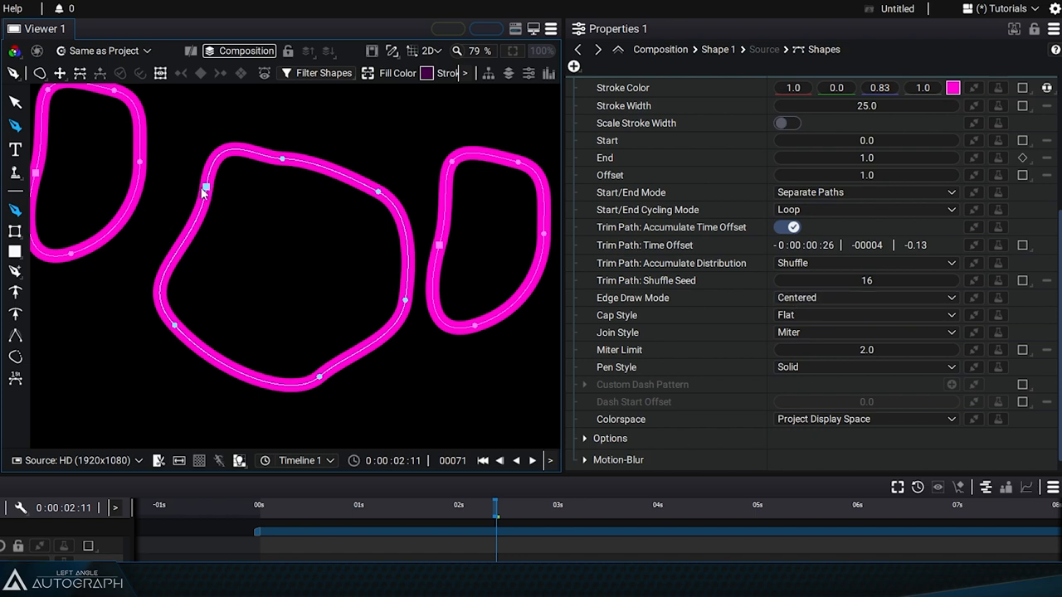
pyautogui.click(865, 297)
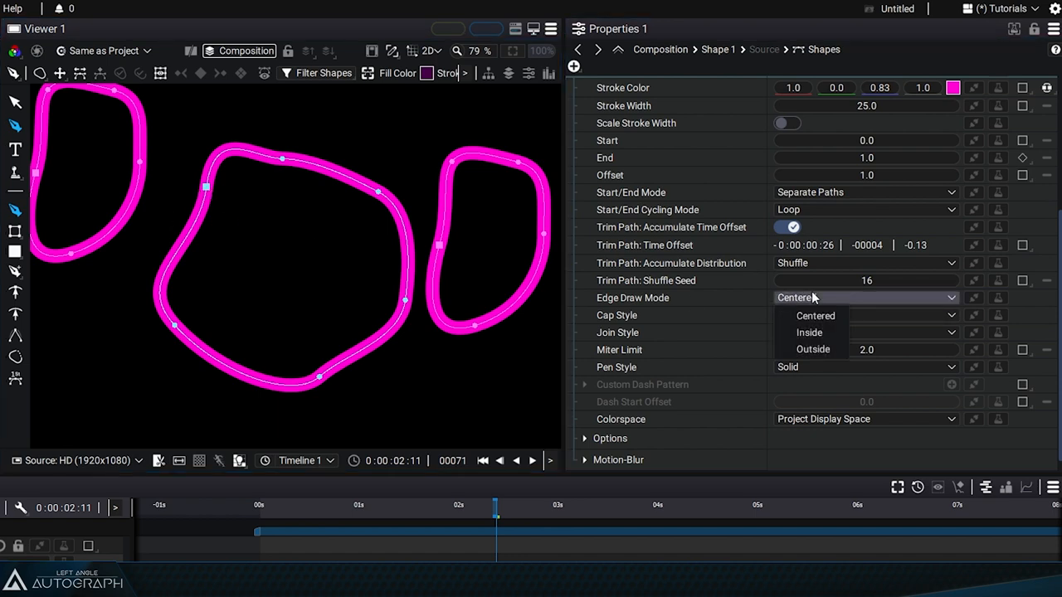
pyautogui.click(809, 332)
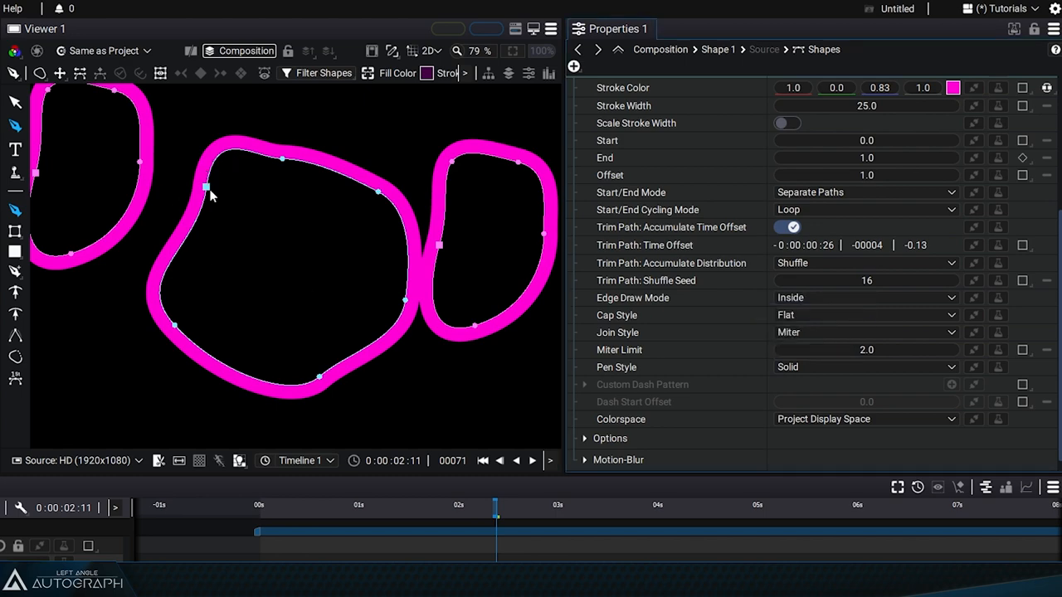
pyautogui.moveTo(205, 218)
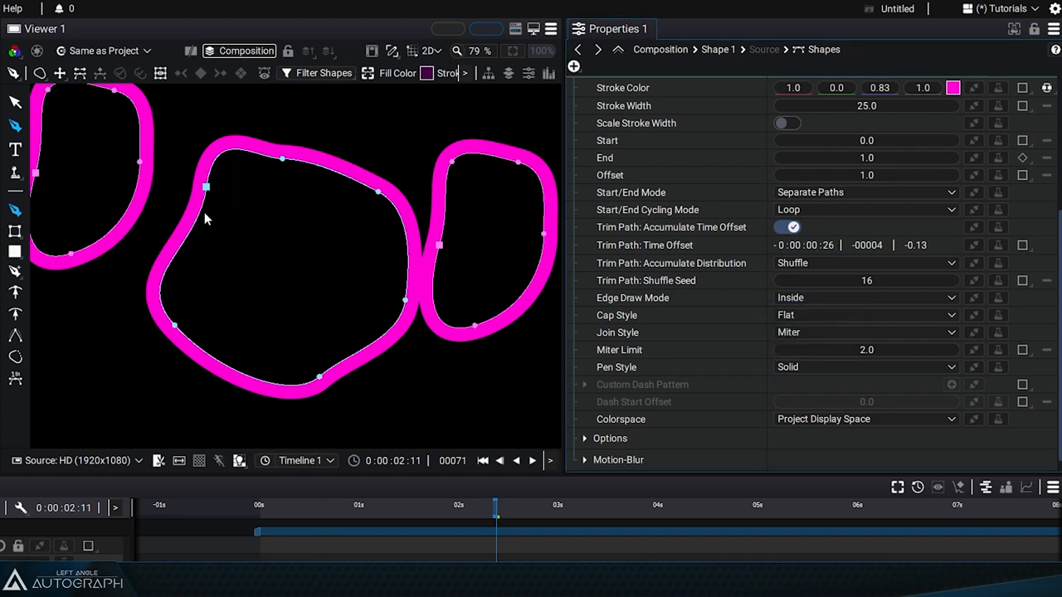
pyautogui.click(865, 297)
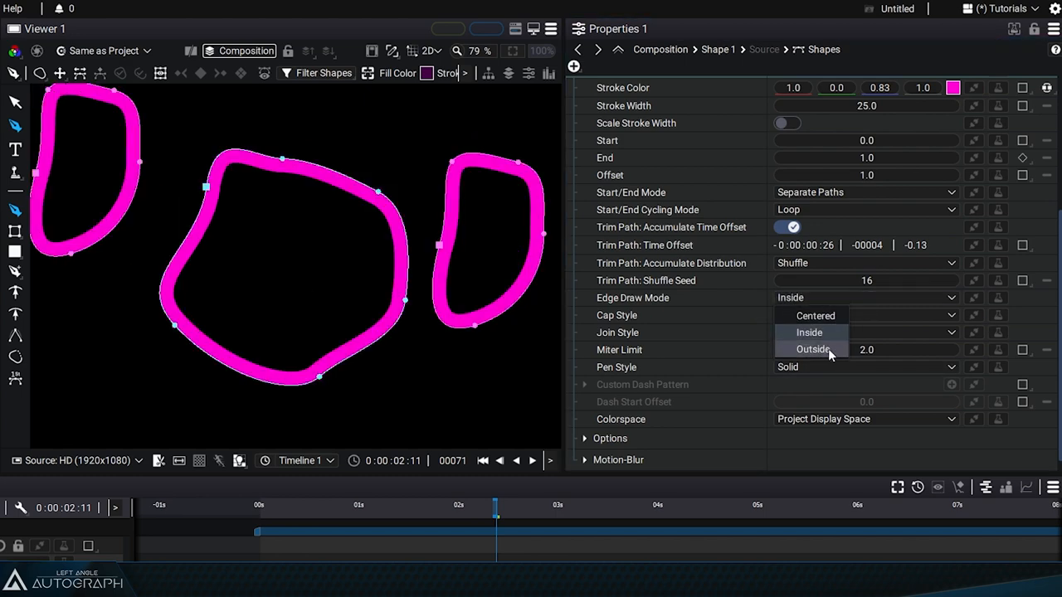
pyautogui.click(811, 349)
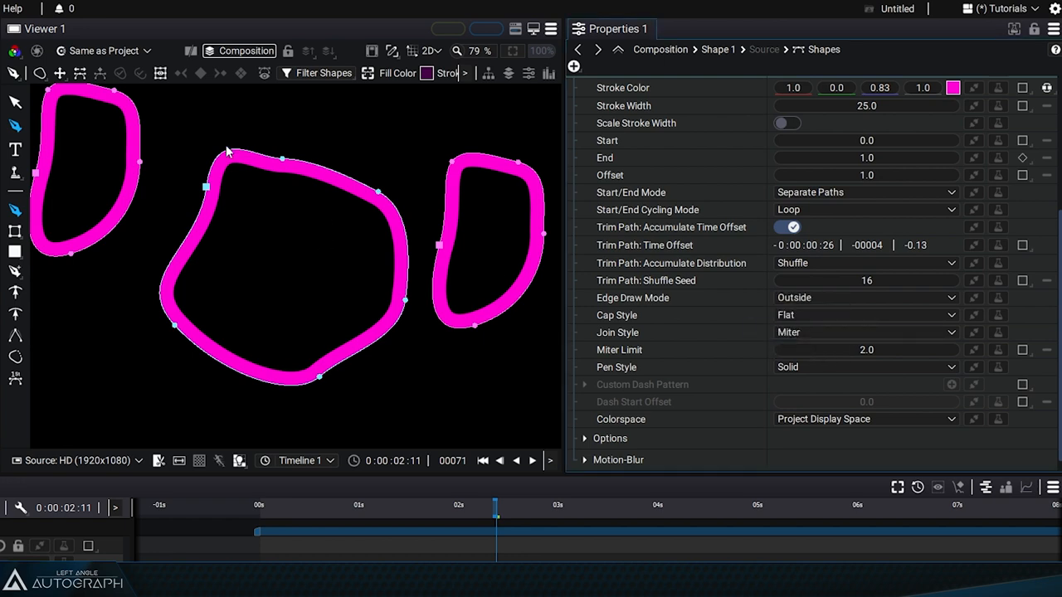
pyautogui.moveTo(200, 319)
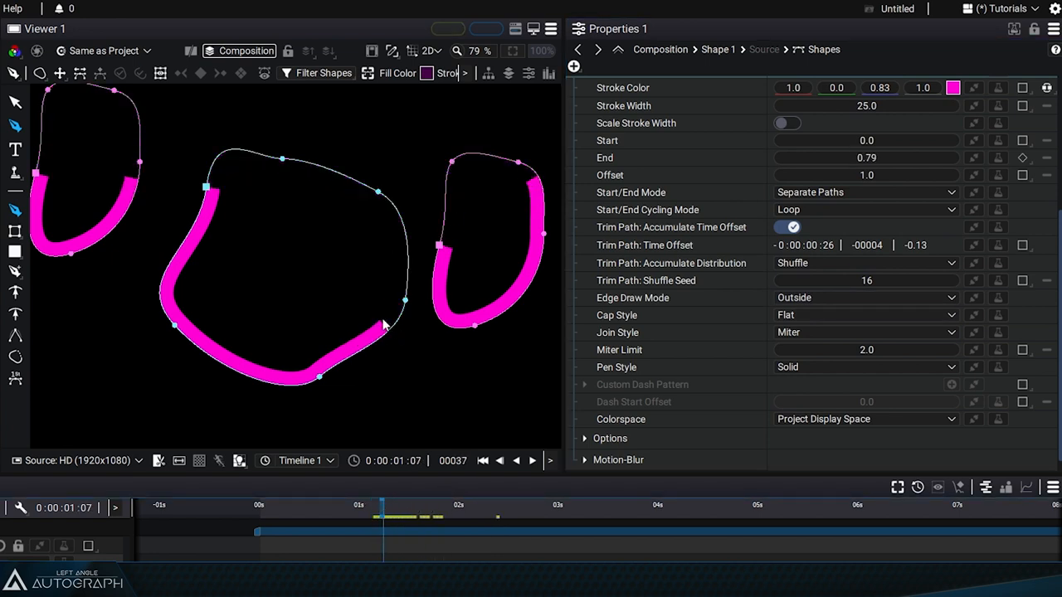
pyautogui.moveTo(753, 319)
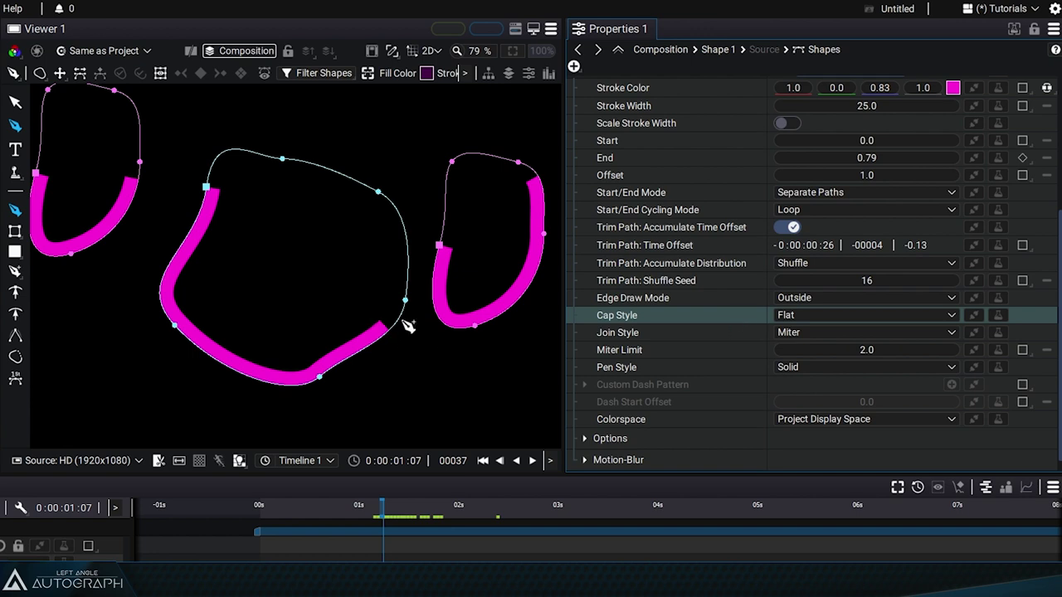
# - Switch the stroke Cap Style between Square and Round to compare the stroke ends
pyautogui.click(865, 315)
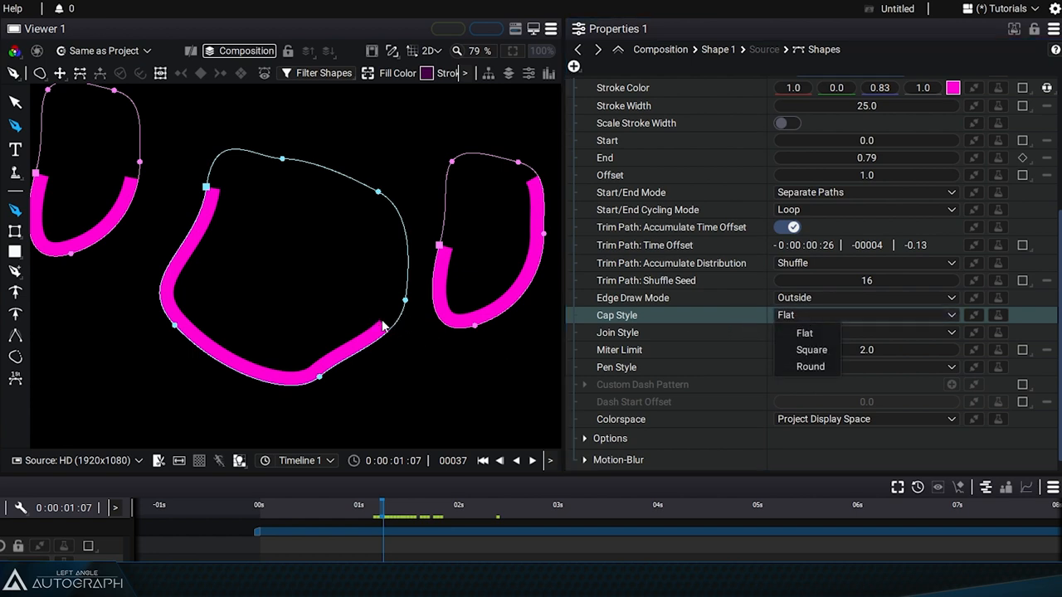
pyautogui.moveTo(406, 337)
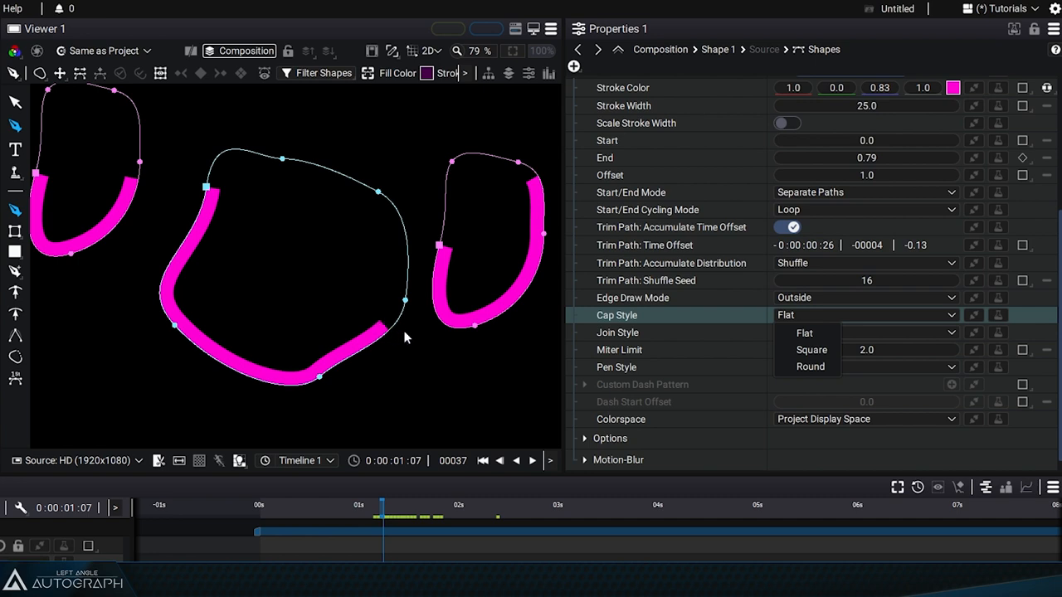
pyautogui.click(811, 349)
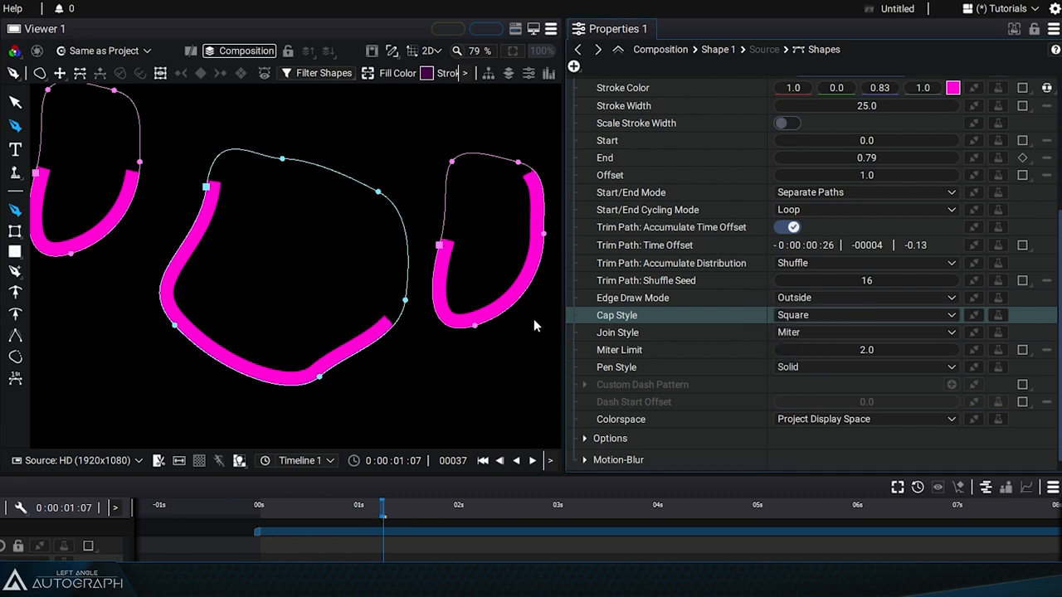
pyautogui.moveTo(386, 339)
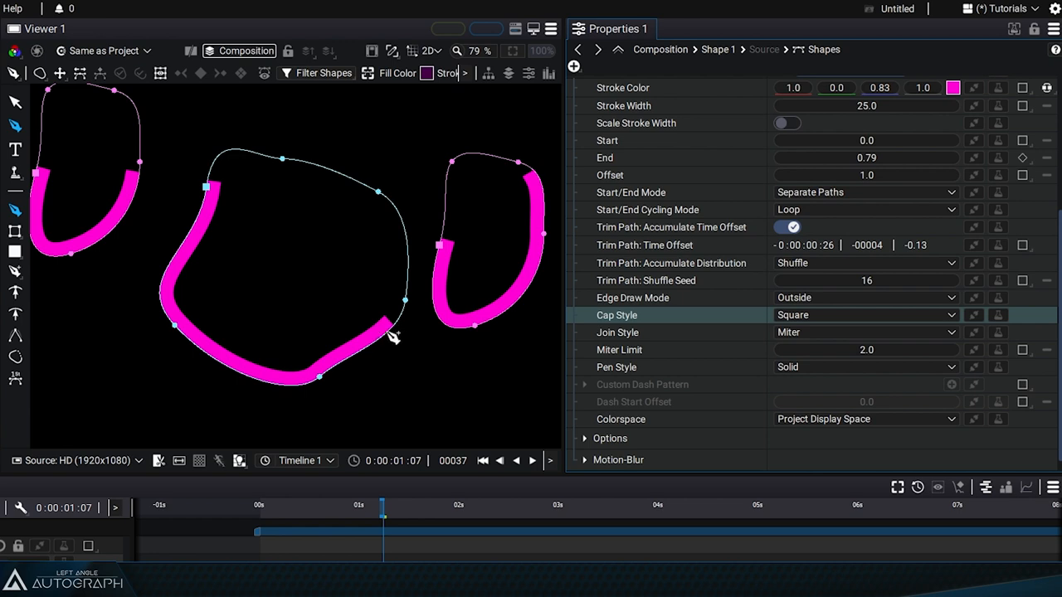
pyautogui.click(865, 314)
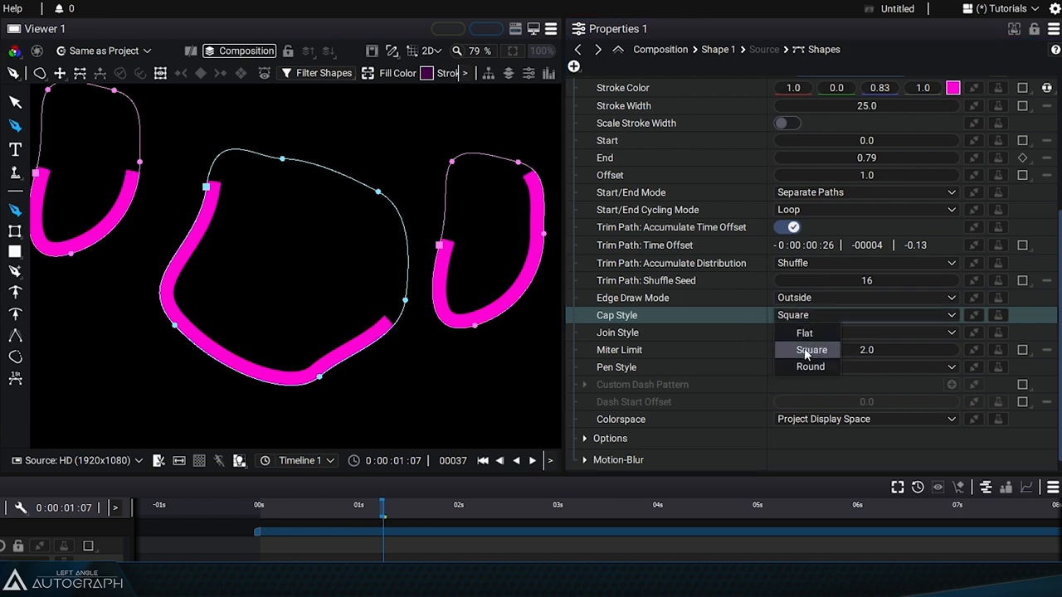
pyautogui.click(809, 366)
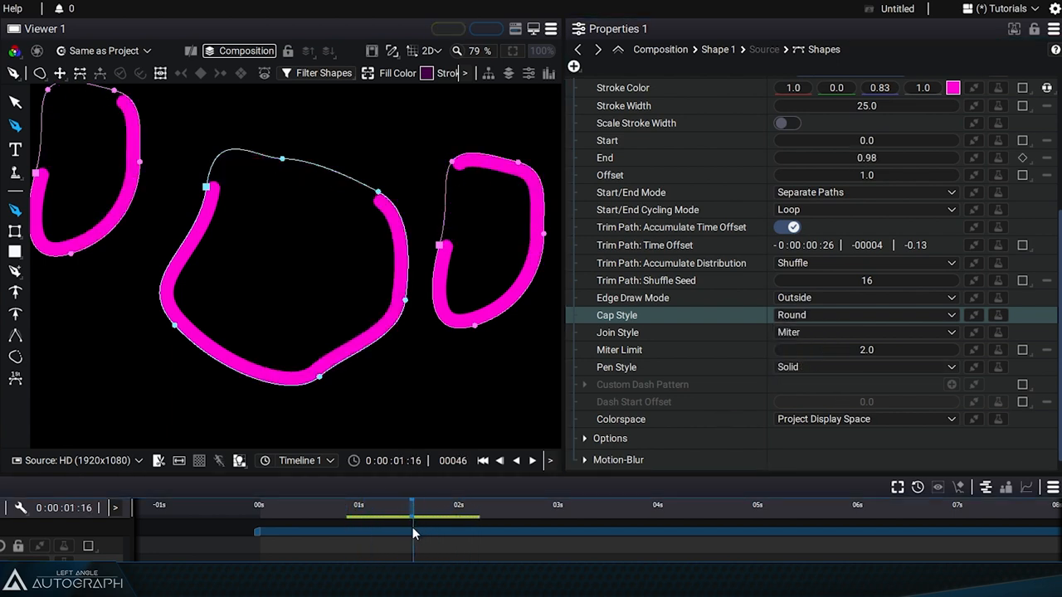
pyautogui.click(865, 315)
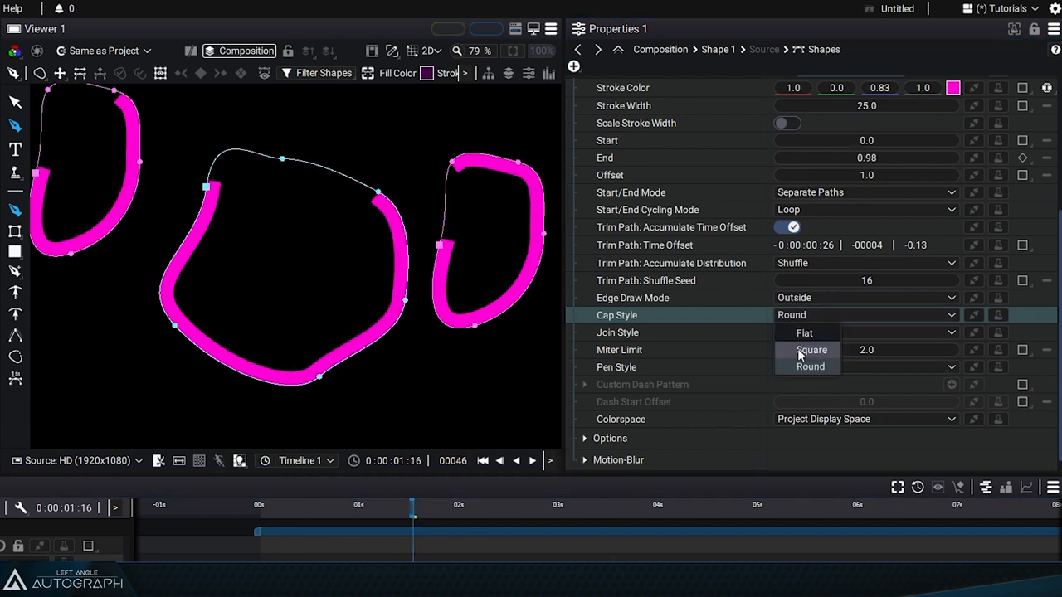
pyautogui.click(803, 332)
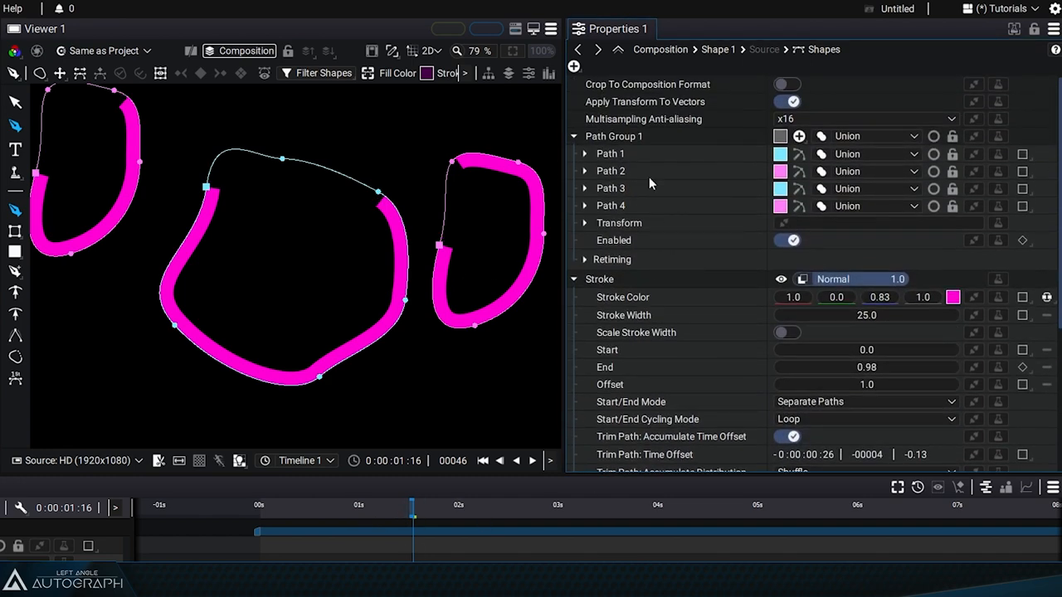
# - Select the rectangle's stroke settings and scrub the timeline to preview its stroke drawing on
pyautogui.click(610, 153)
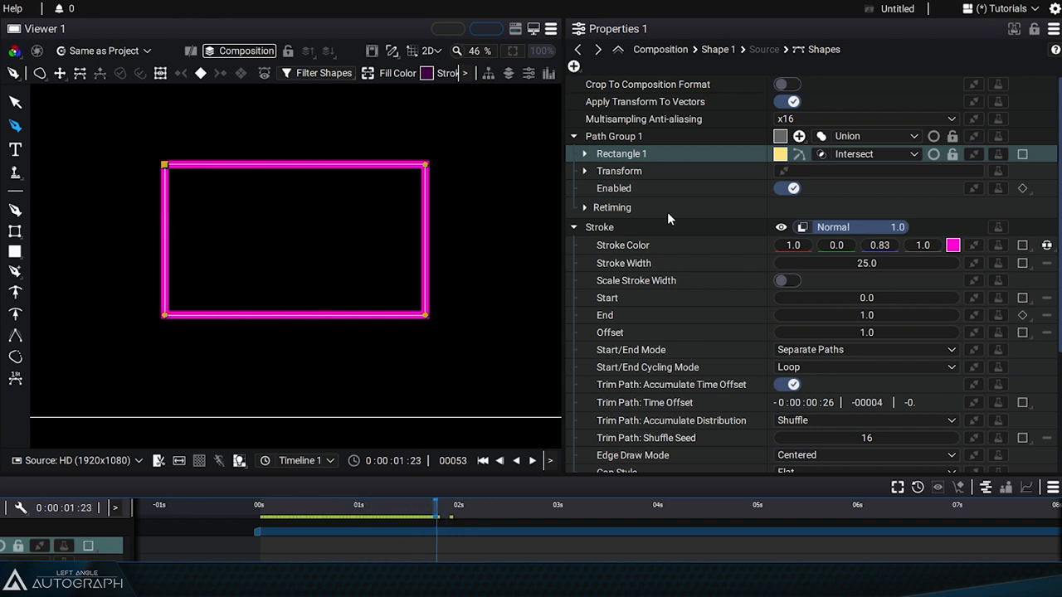
pyautogui.moveTo(434, 516); pyautogui.dragTo(359, 516)
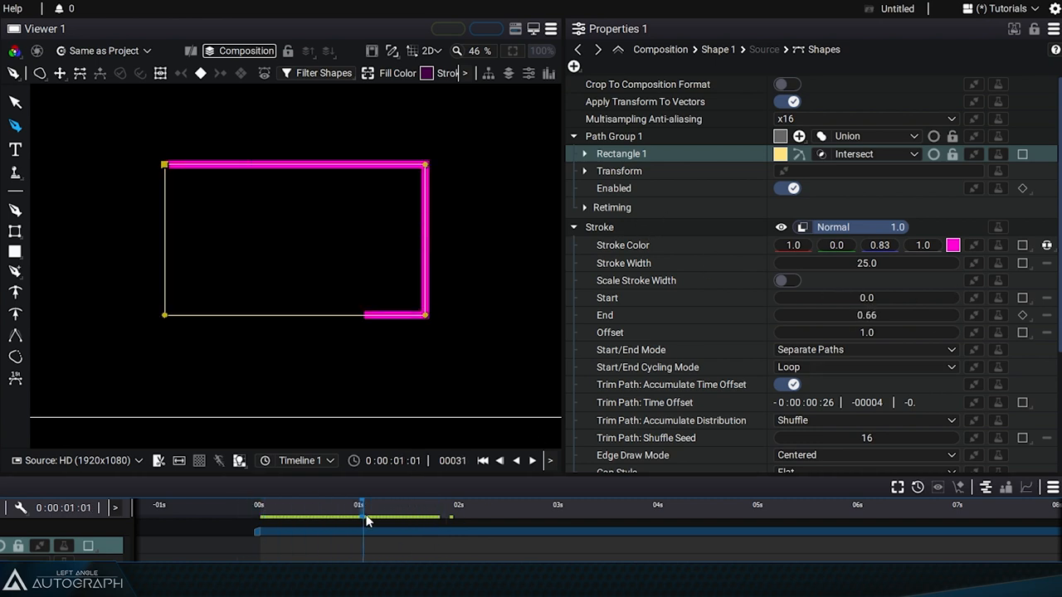
pyautogui.moveTo(367, 514); pyautogui.dragTo(400, 514)
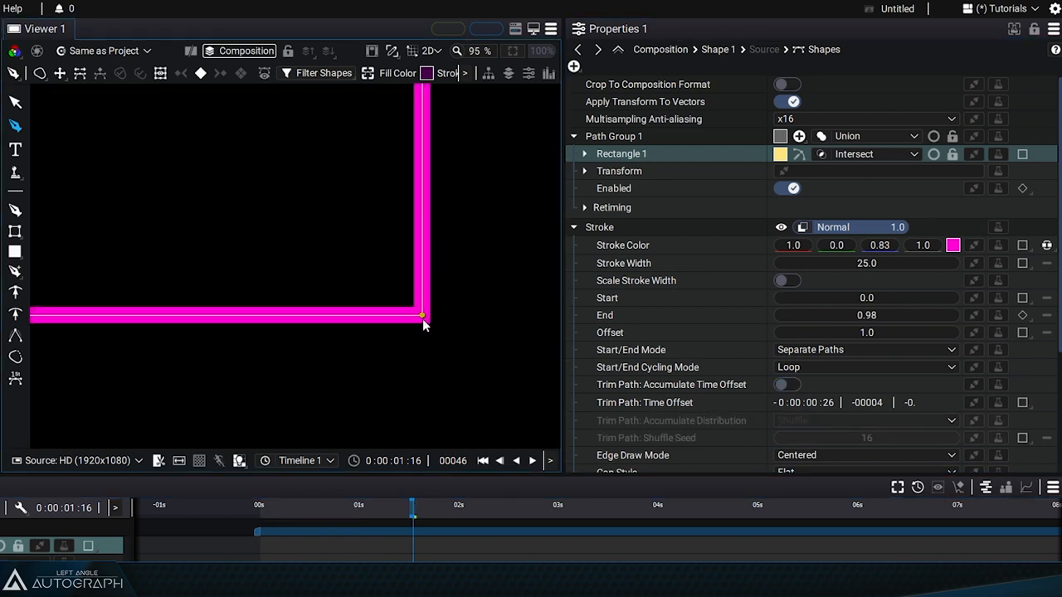
# - Try Bevel and then Round join styles on the stroke corner, keeping Round
pyautogui.scroll(-3)
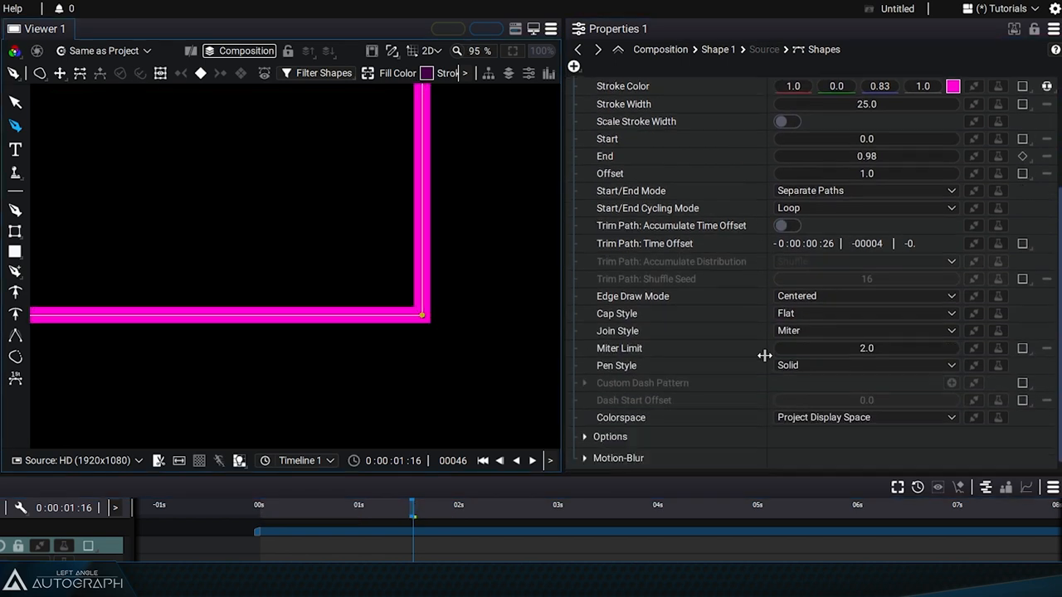
pyautogui.click(865, 330)
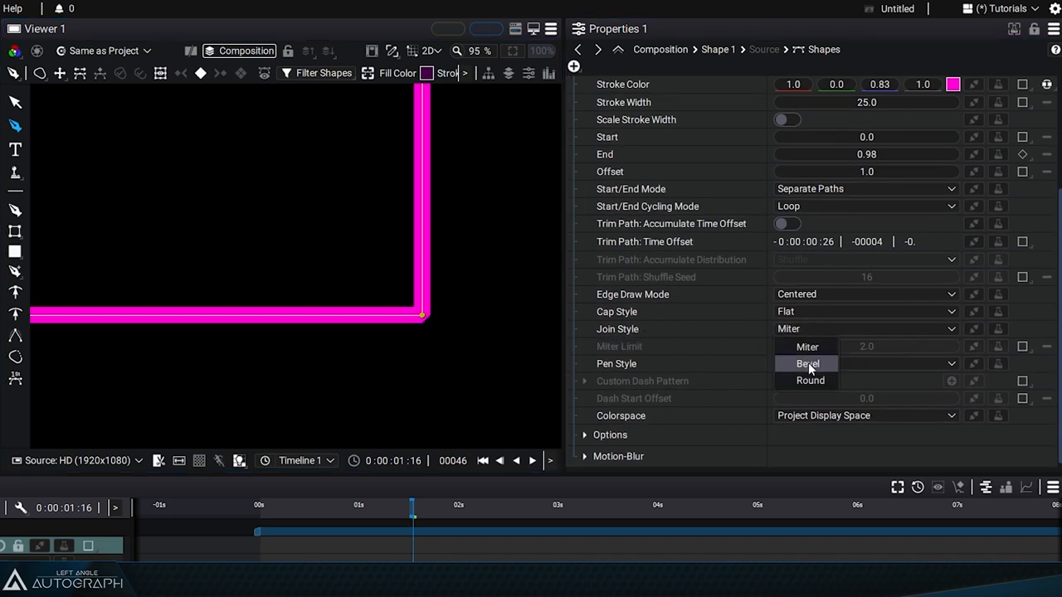
pyautogui.click(806, 363)
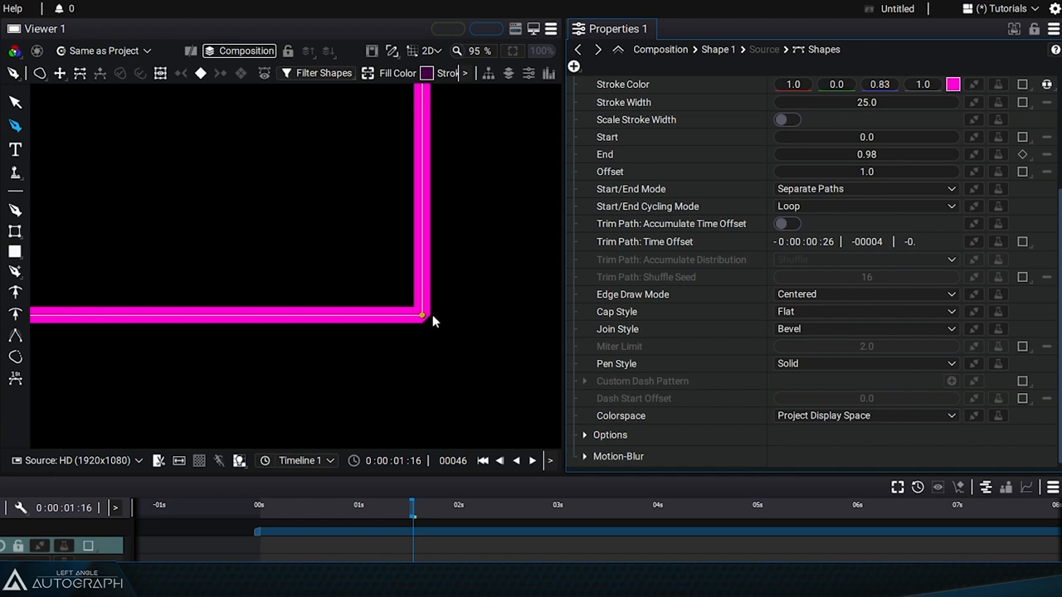
pyautogui.click(865, 311)
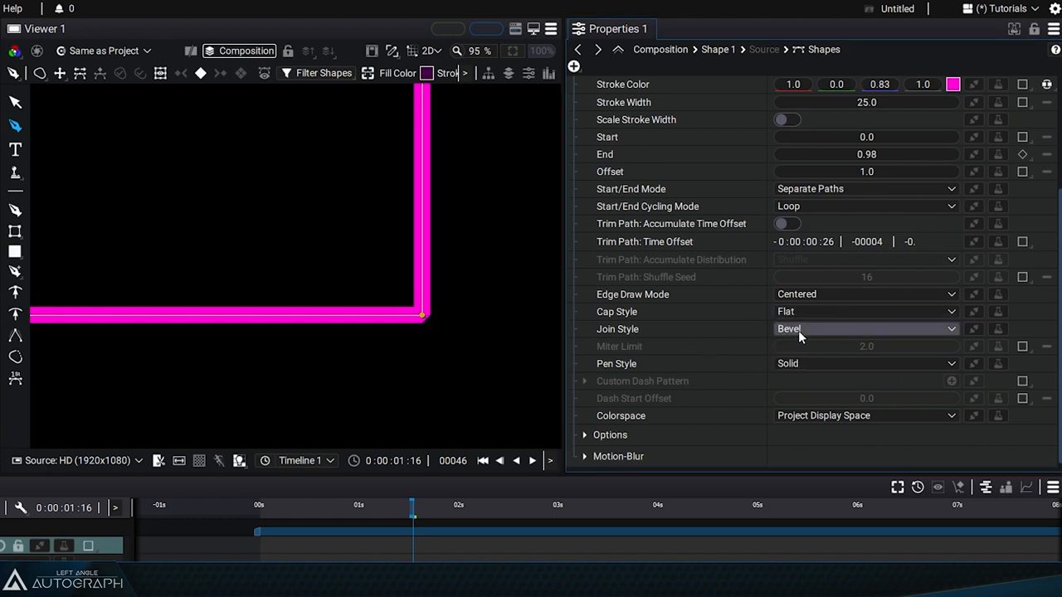
pyautogui.click(862, 329)
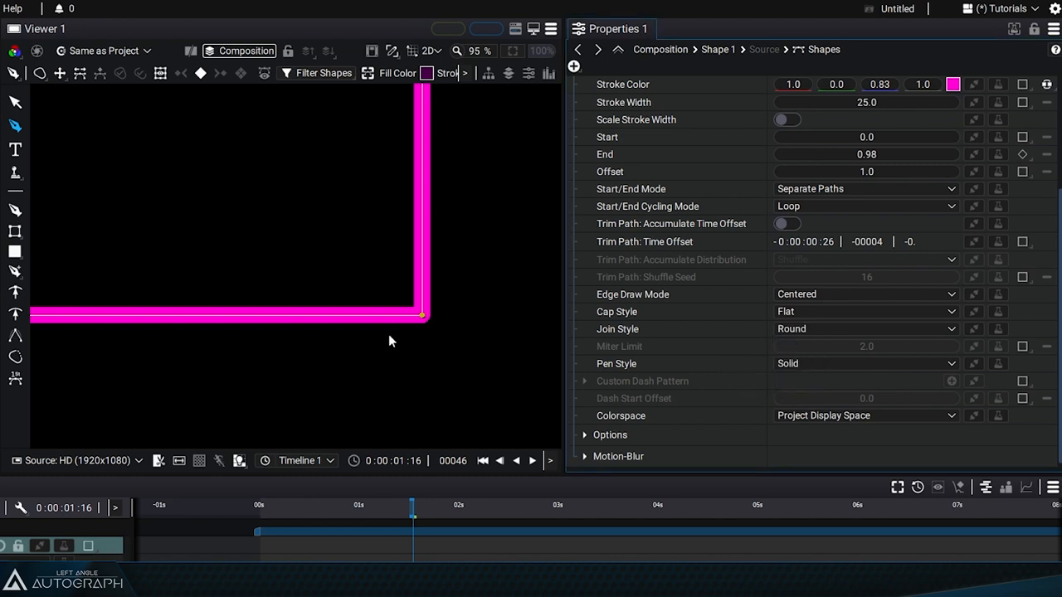
pyautogui.click(865, 329)
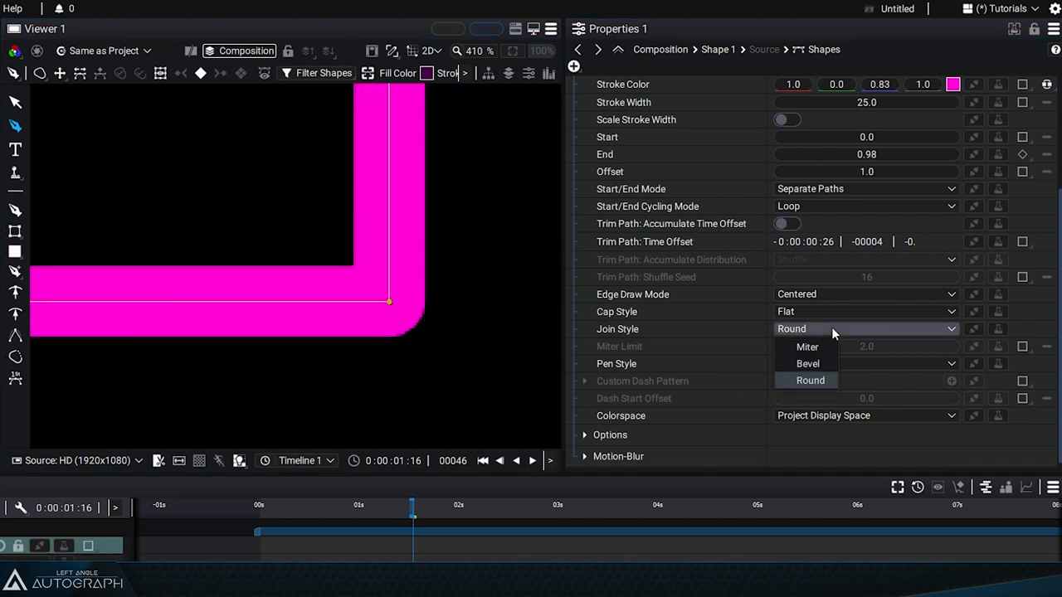
pyautogui.click(806, 347)
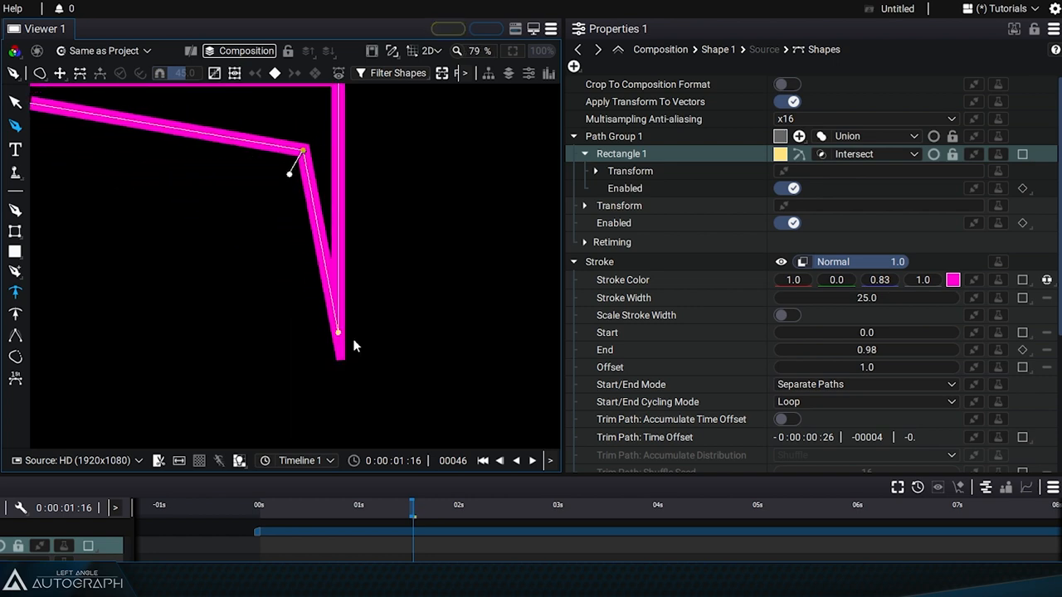
# - Scroll the Stroke properties down to review the Miter Limit setting
pyautogui.scroll(-3)
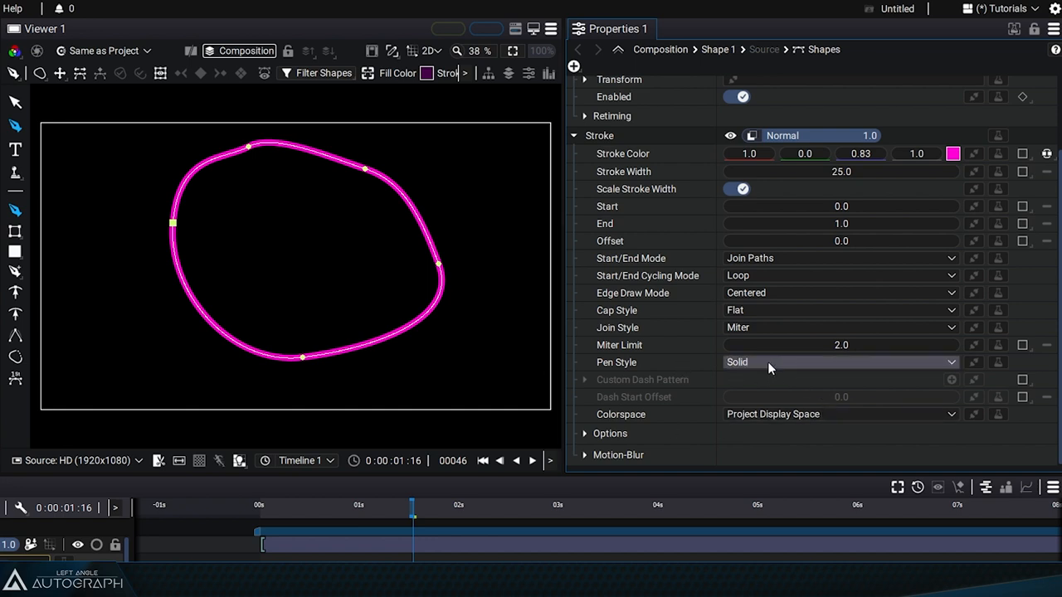
# - Set the closed loop's Pen Style to Dash
pyautogui.click(836, 362)
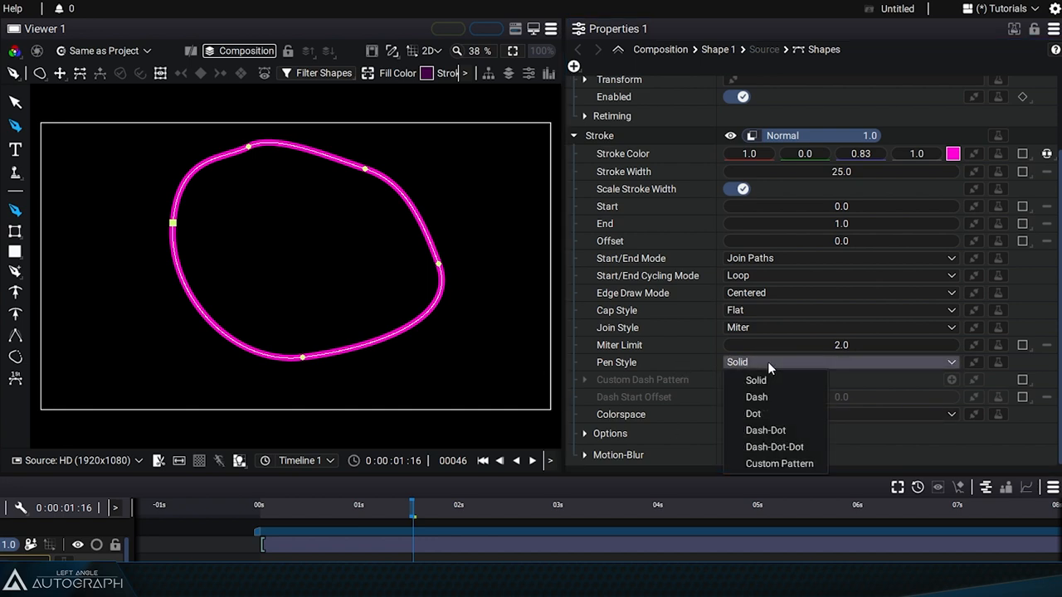
pyautogui.click(757, 397)
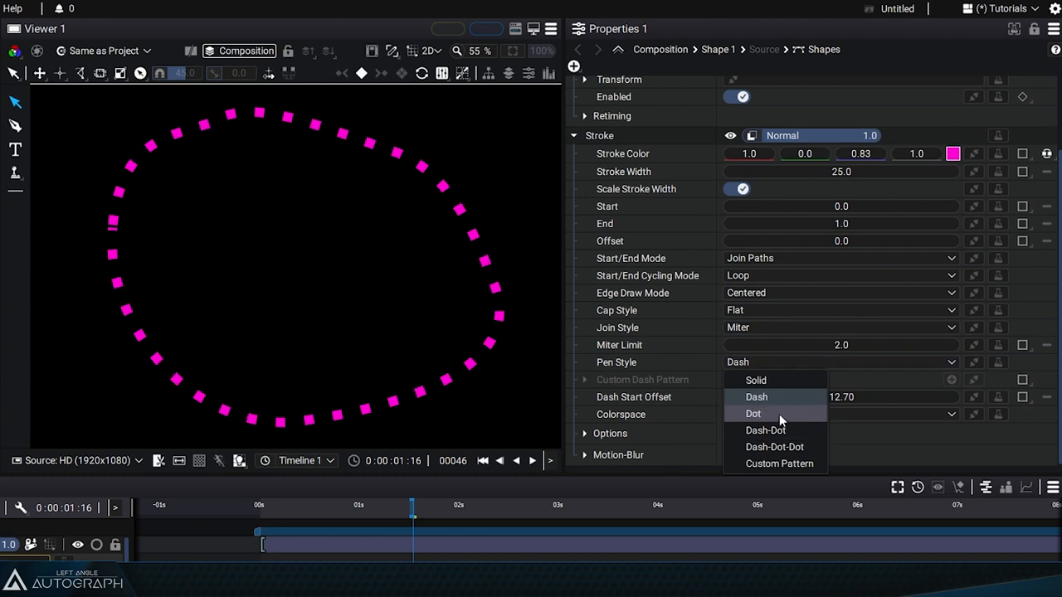
# - Switch the loop's Pen Style to Dot, then to Dash-Dot-Dot
pyautogui.click(752, 413)
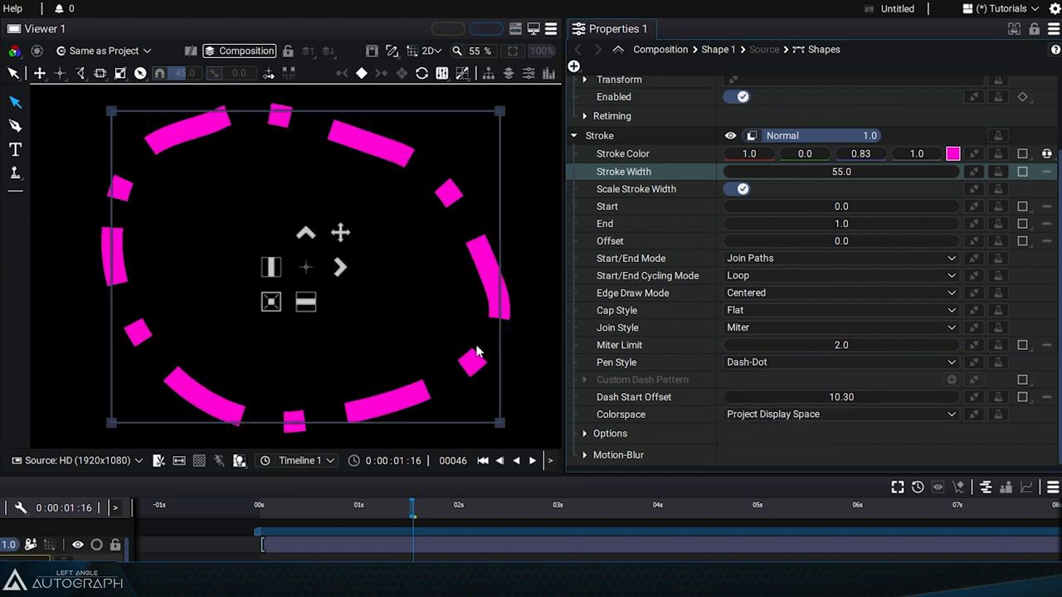
pyautogui.click(838, 361)
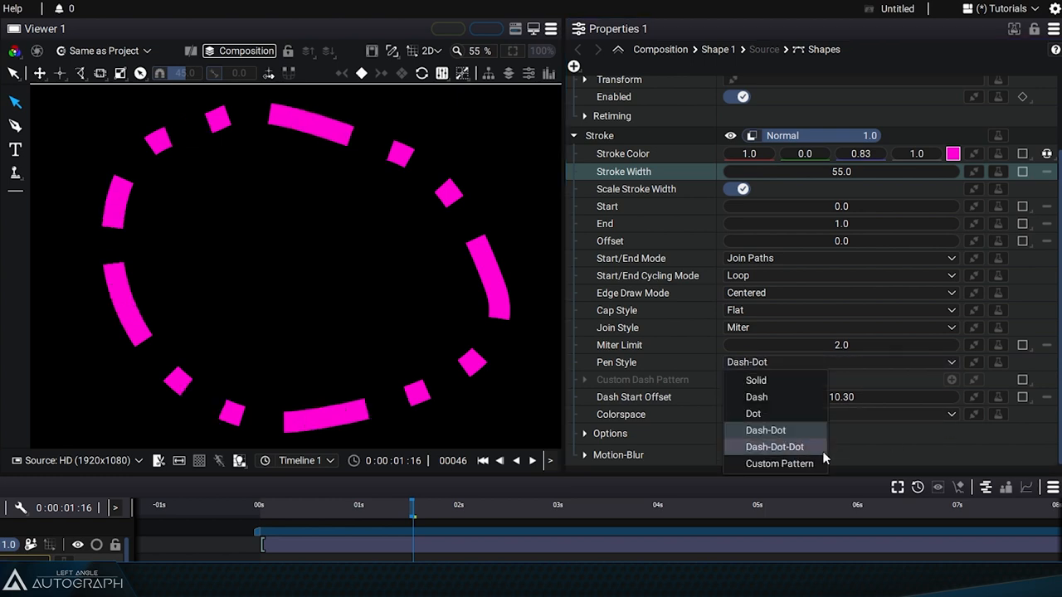
pyautogui.click(775, 446)
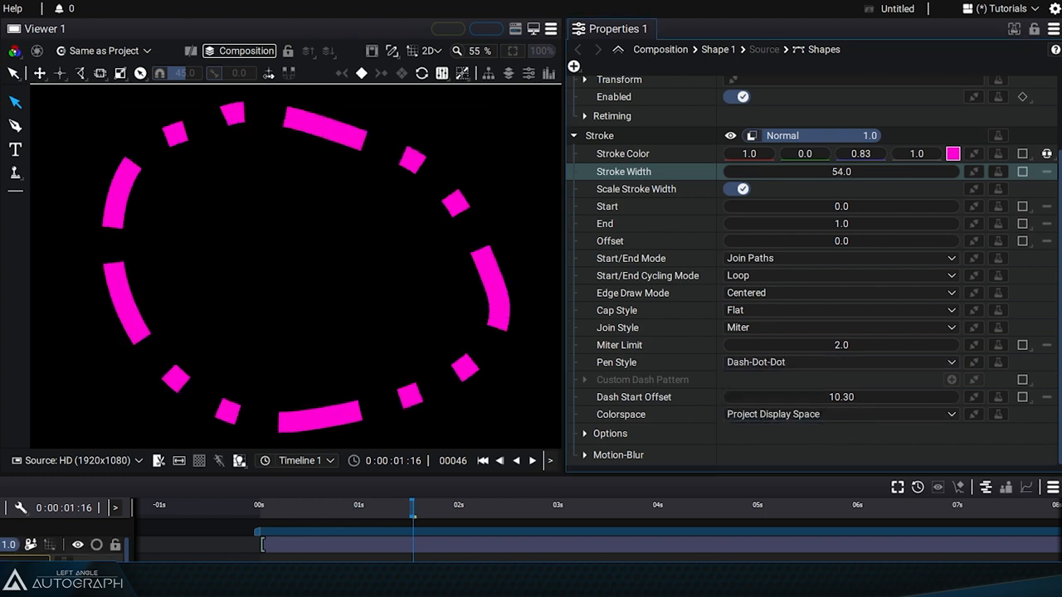
# - Choose the Custom Pattern pen style and set Element 1's dash and space lengths to 2
pyautogui.click(837, 363)
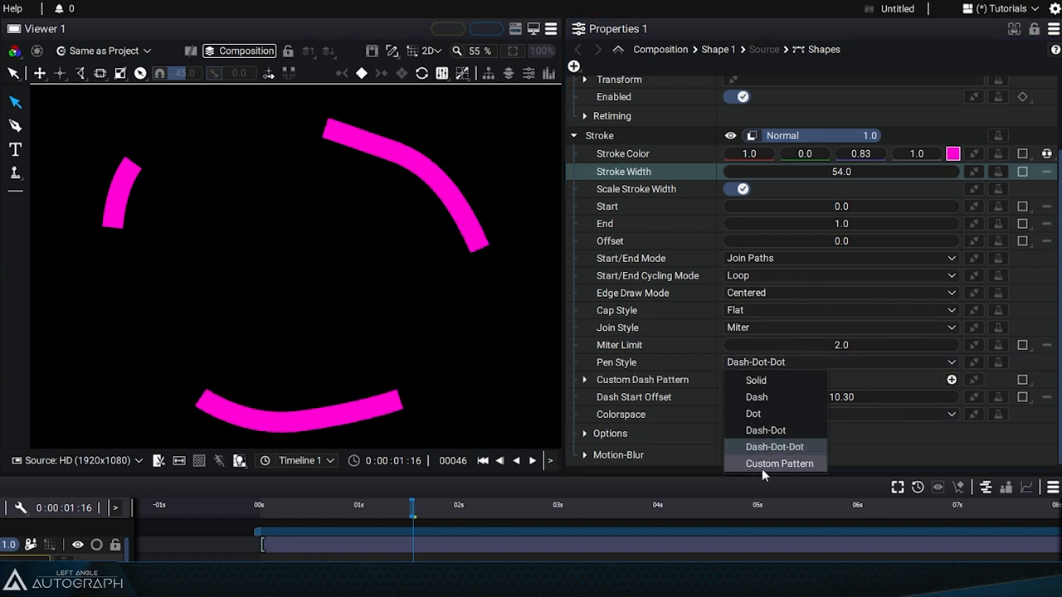
pyautogui.click(776, 464)
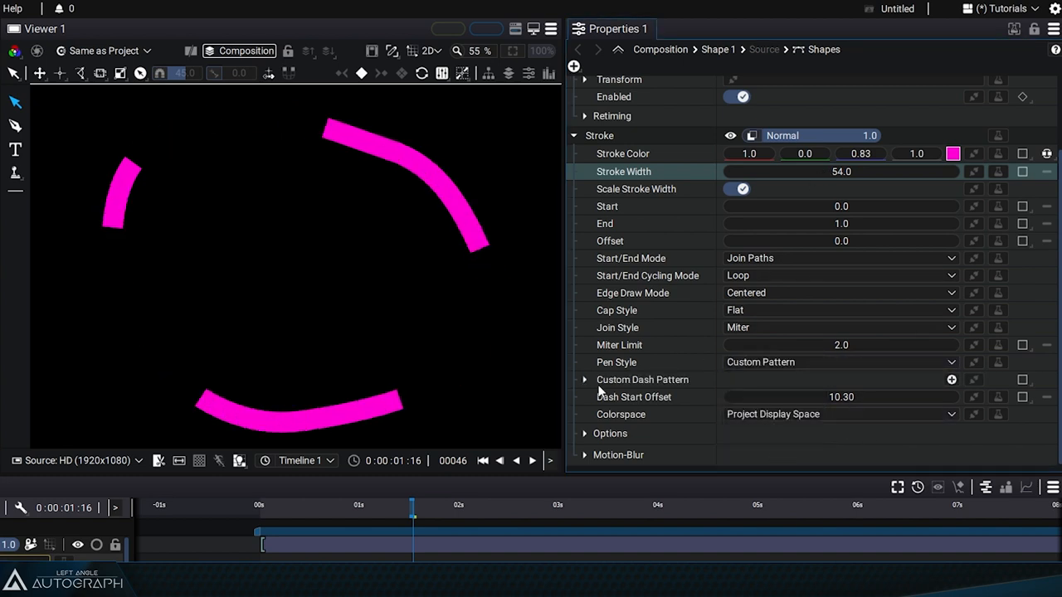
pyautogui.click(584, 379)
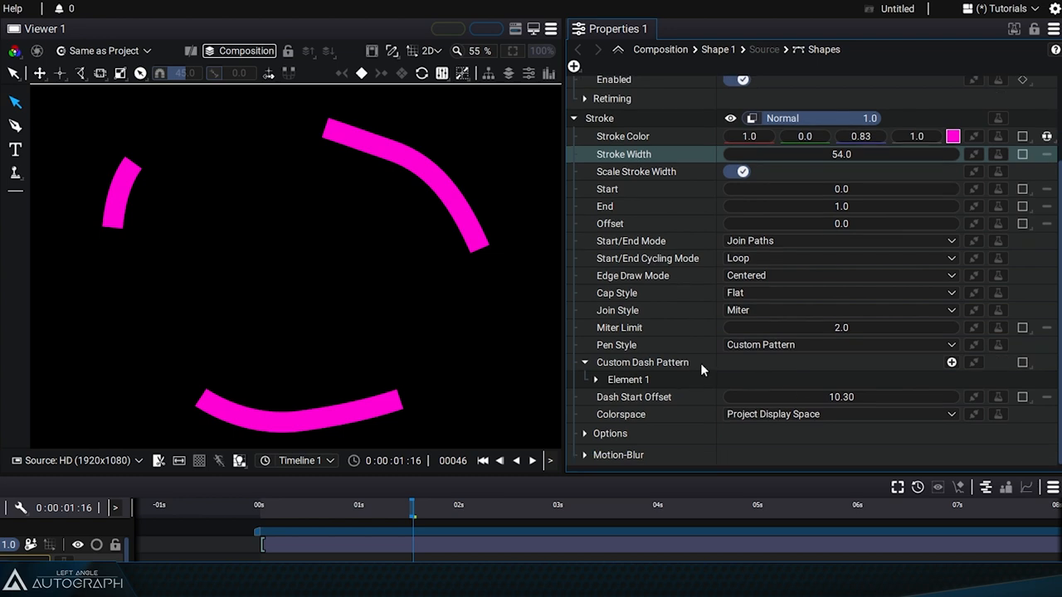
pyautogui.click(595, 379)
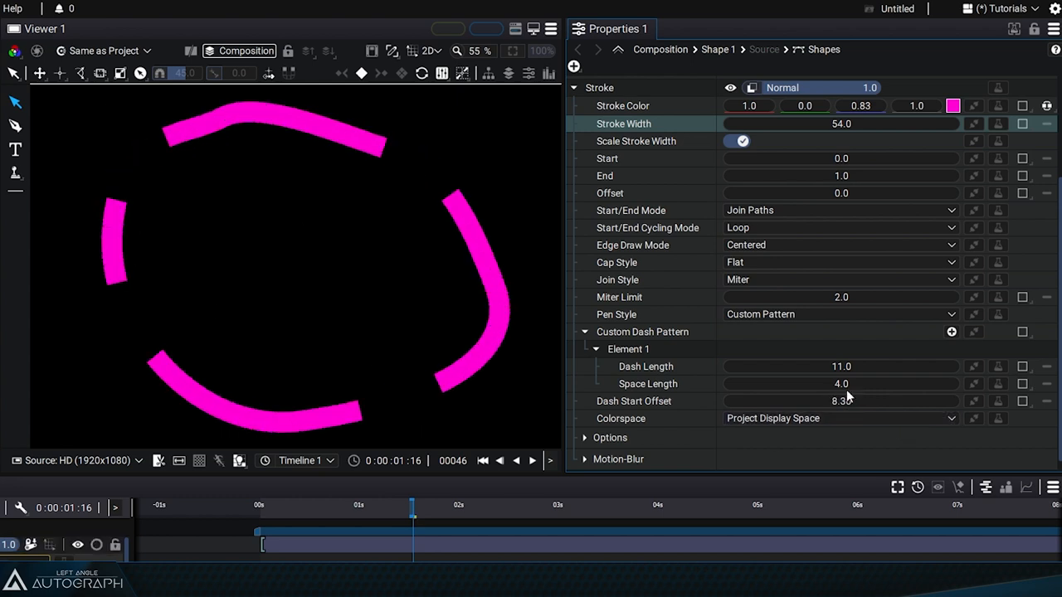
pyautogui.click(840, 366)
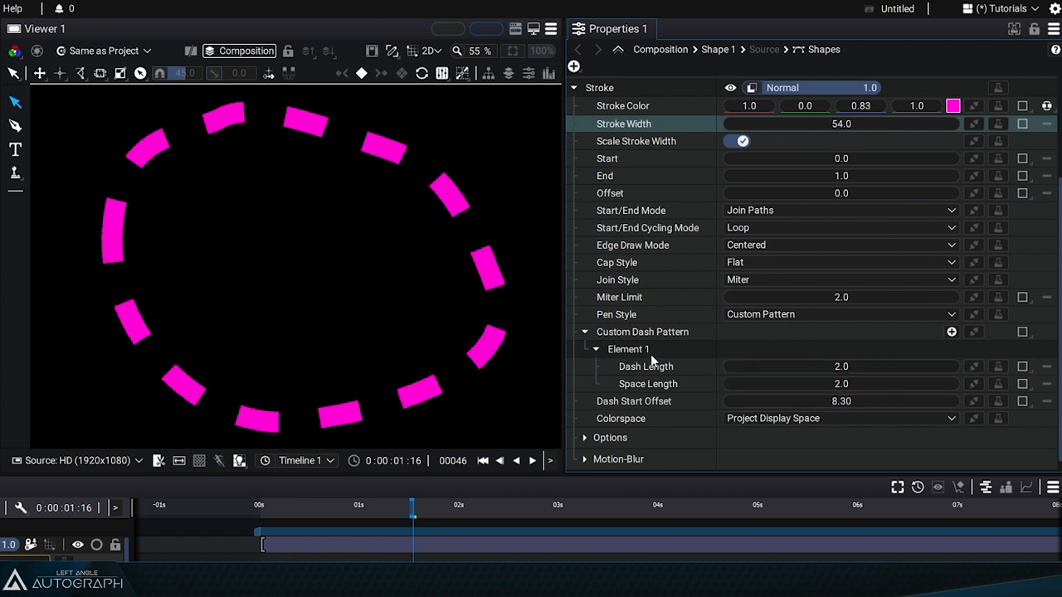
pyautogui.click(949, 332)
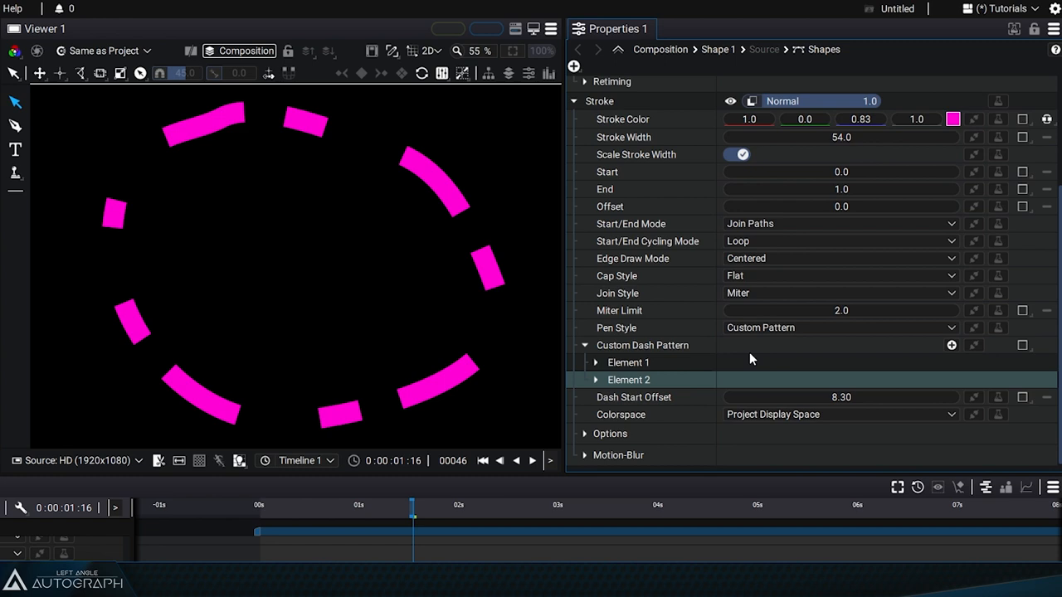
pyautogui.moveTo(820, 423)
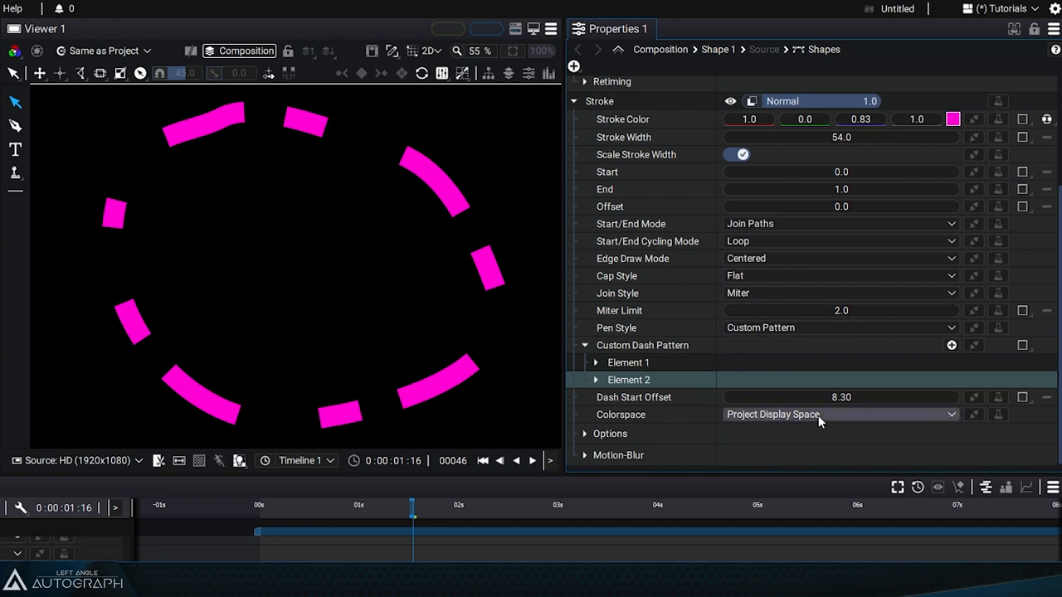
# - Review the stroke colour space options, keeping Project Display Space for the two-element dashed loop
pyautogui.click(838, 415)
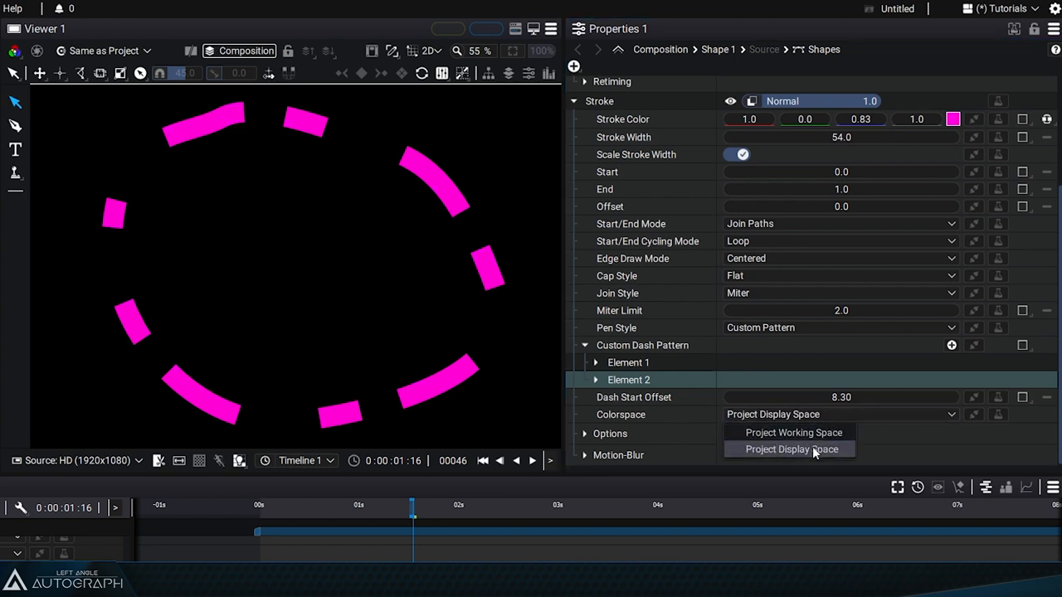